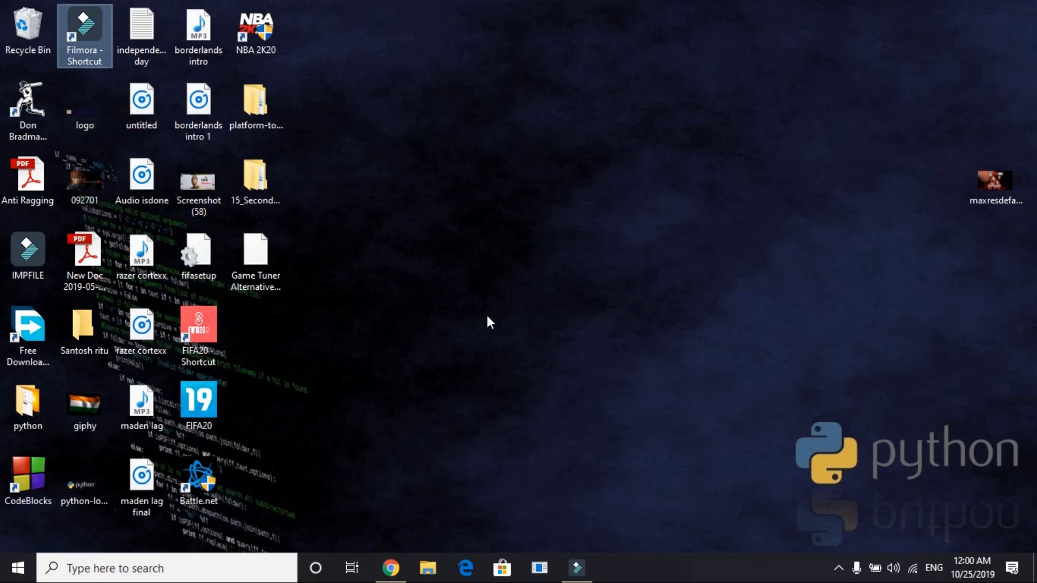
- Bring Chrome's Activision thread on Modern Warfare crashing forward, skim its answers, and return to the question
left_click(394, 569)
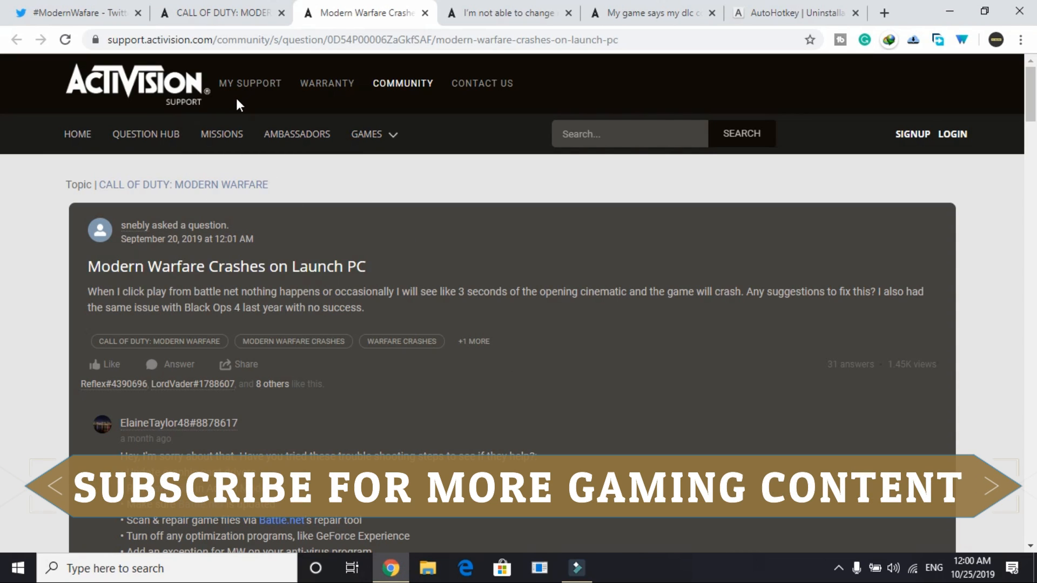
mouse_move(81, 285)
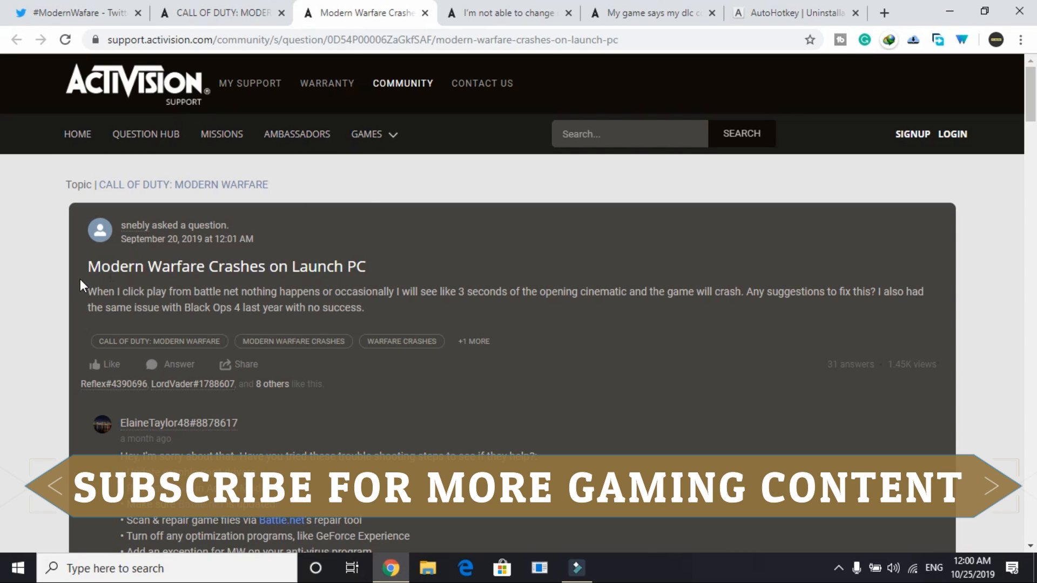
mouse_move(337, 307)
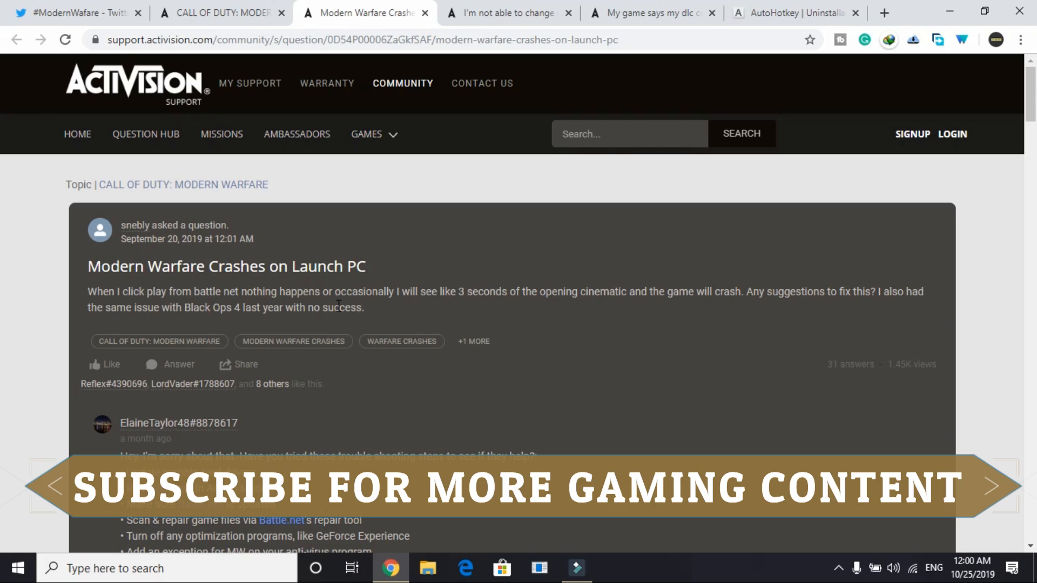
scroll("down", 3)
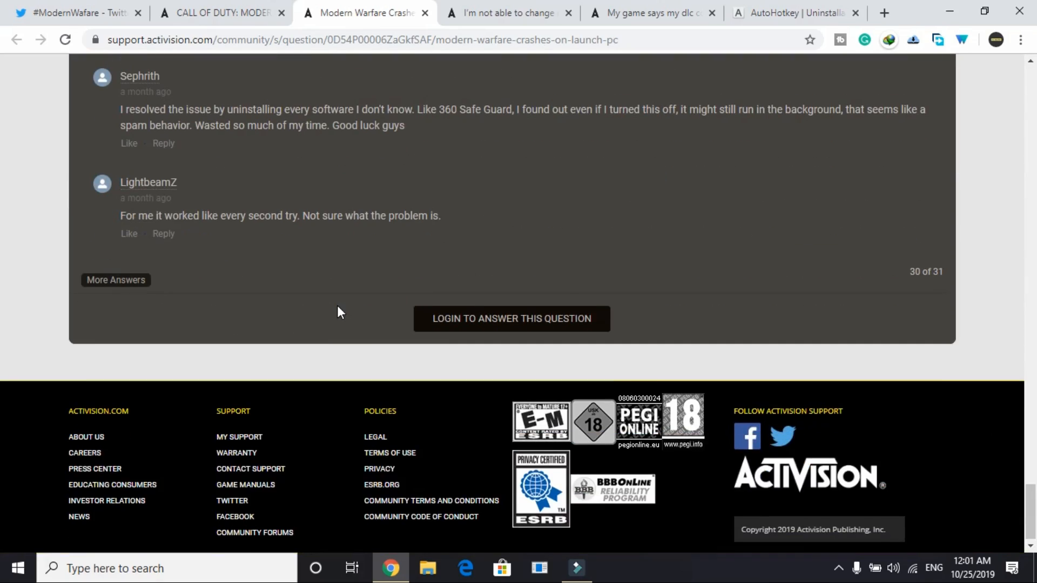
scroll("up", 3)
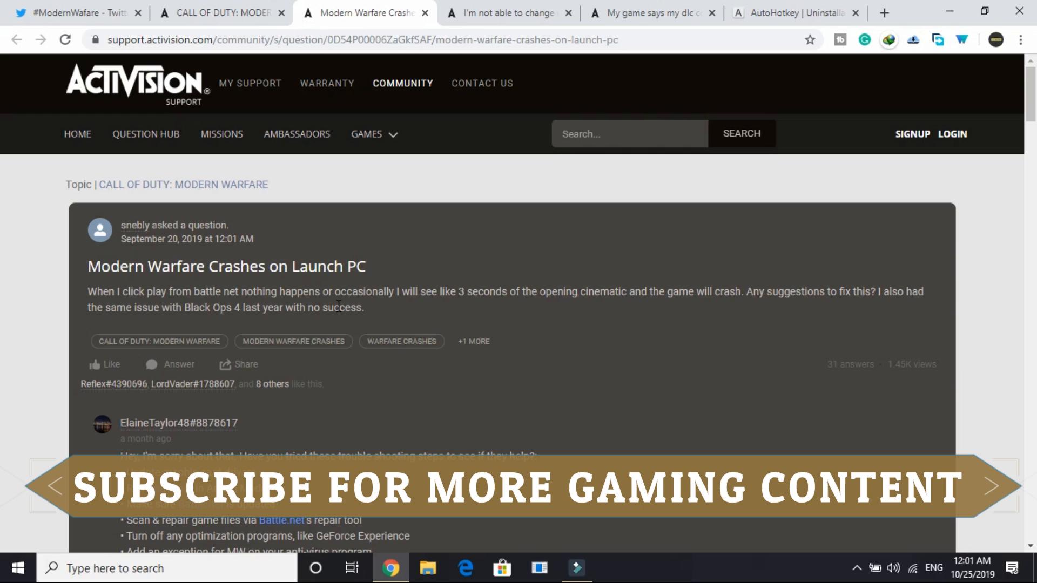
mouse_move(382, 470)
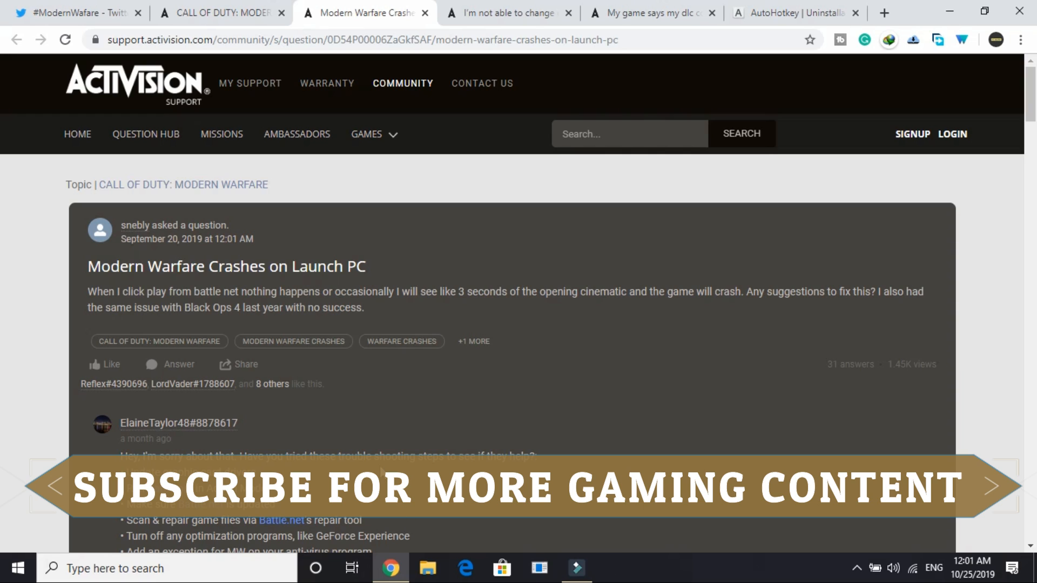
- Scroll to the first reply, enlarge the page, and highlight the 'Update graphic card drivers' step
scroll("down", 3)
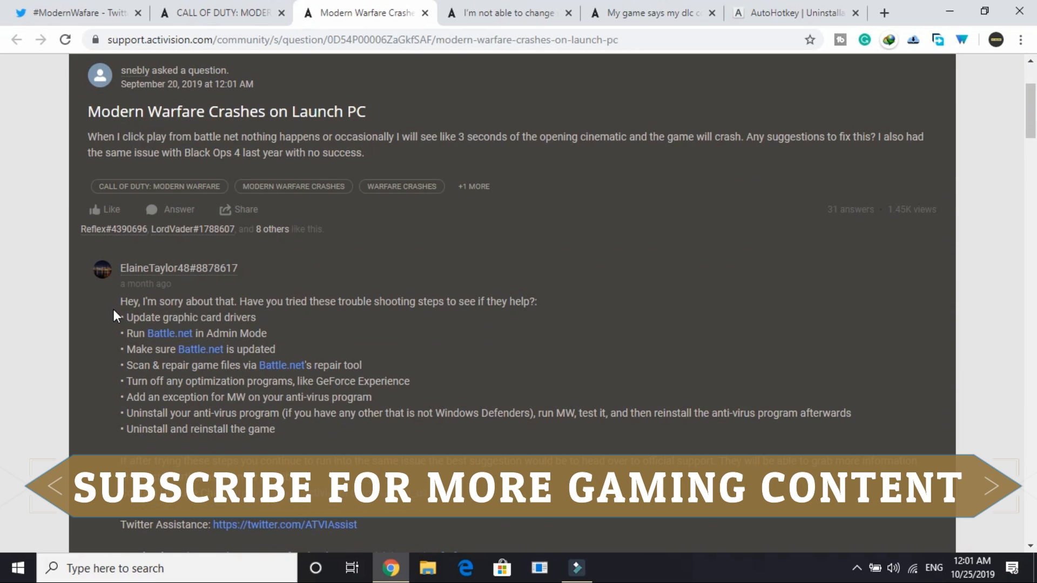
left_click(294, 437)
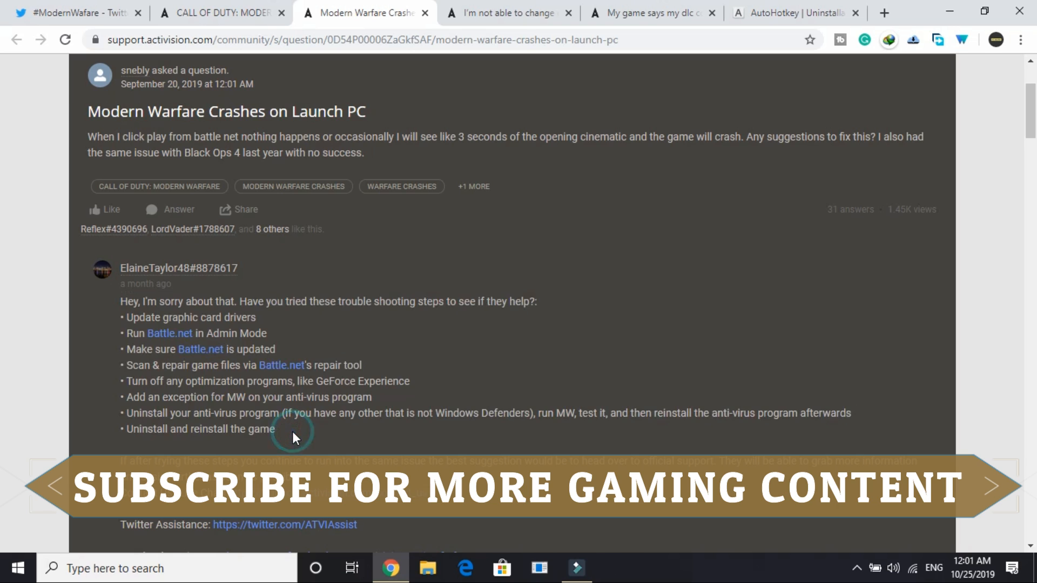
scroll("down", 3)
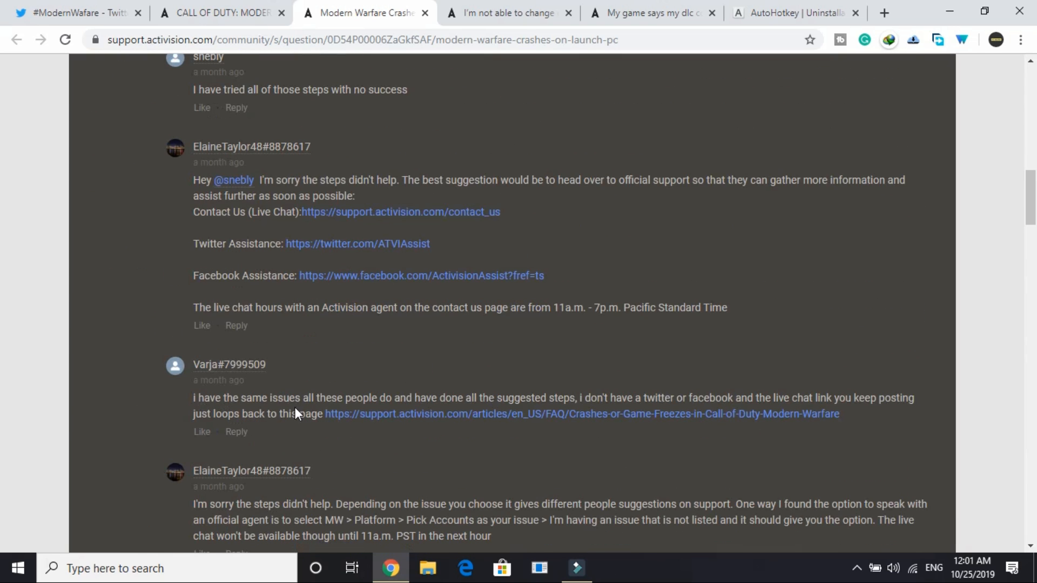
scroll("up", 3)
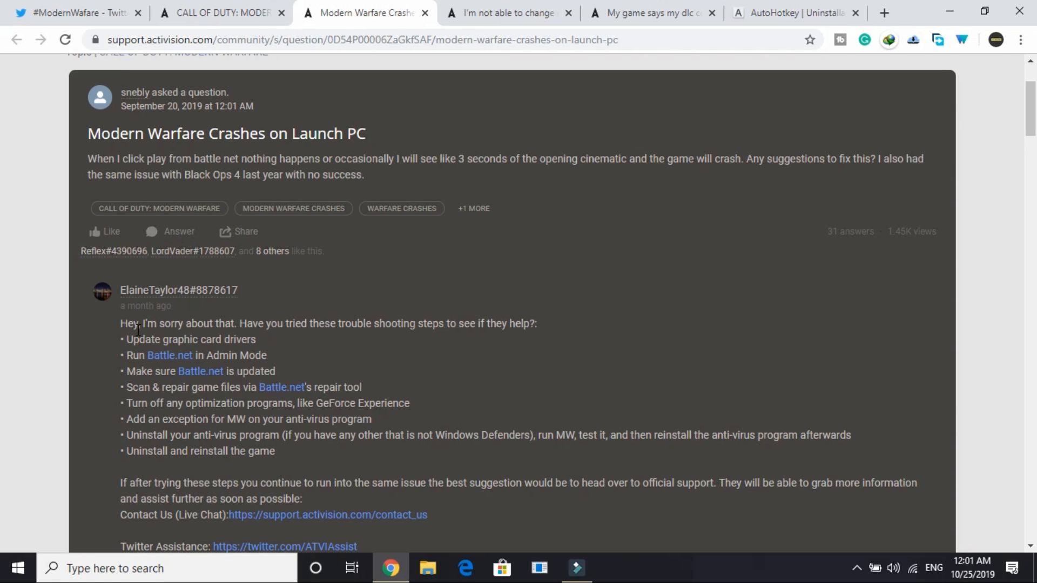
scroll("down", 3)
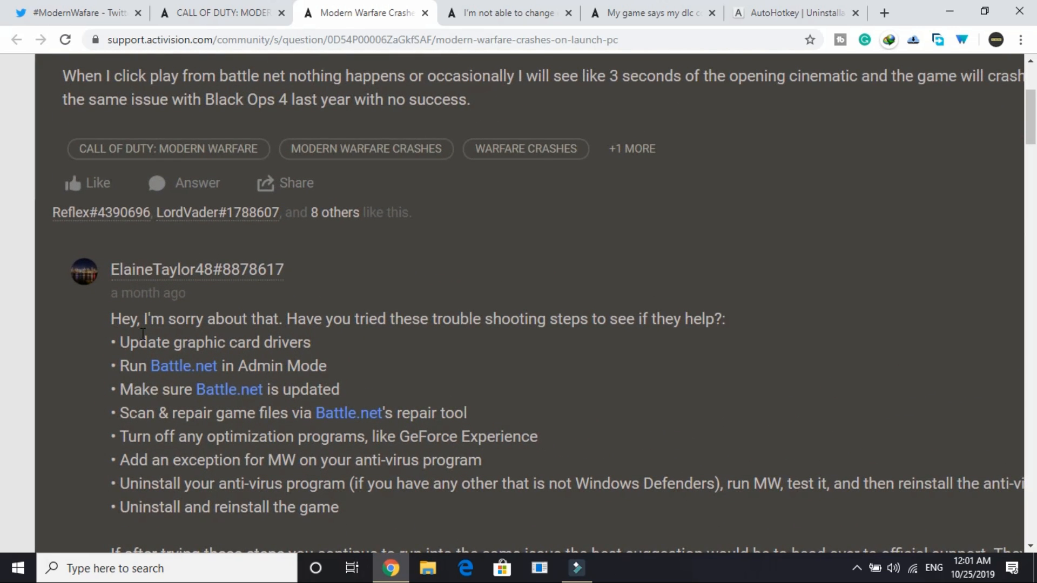
scroll("down", 3)
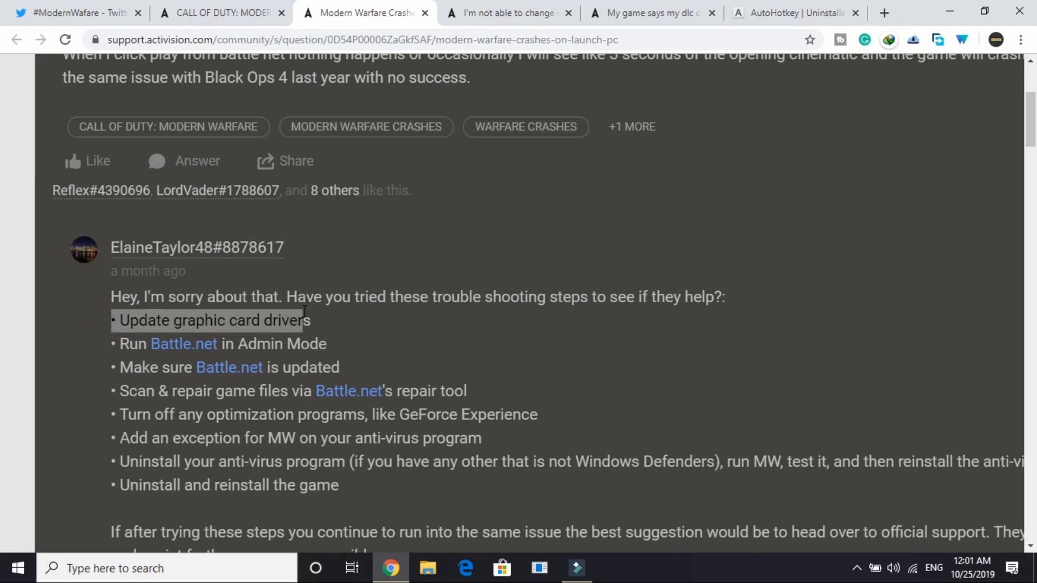
left_click(136, 321)
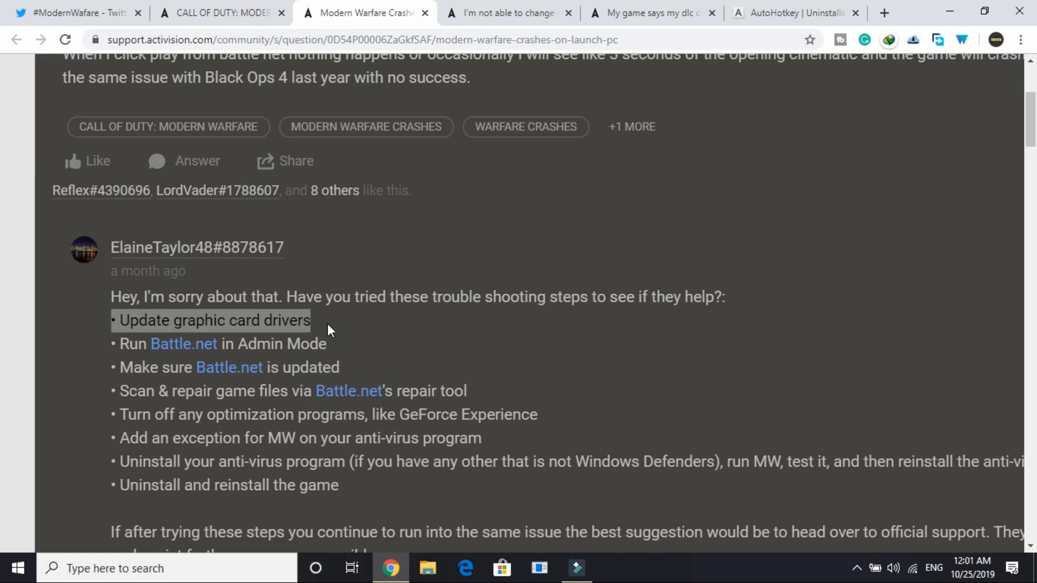
mouse_move(196, 340)
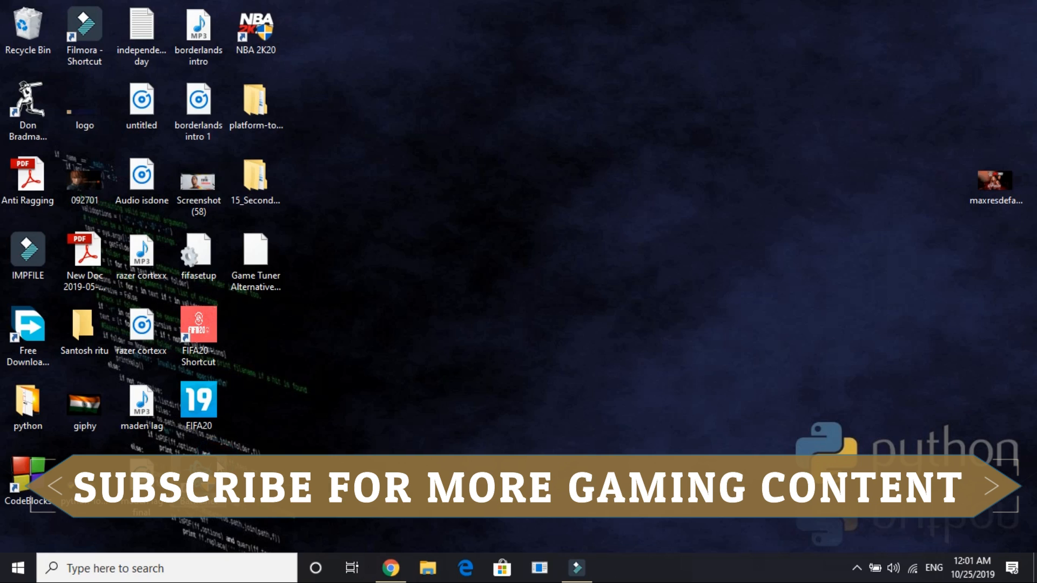
- Show the desktop Battle.net Launcher shortcut's context menu with Run as administrator
right_click(255, 98)
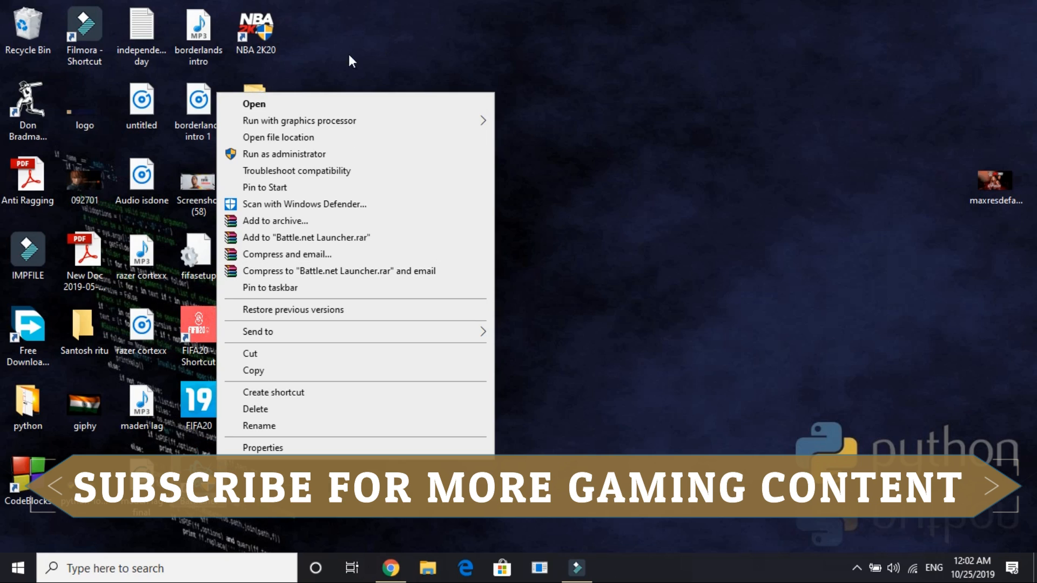
mouse_move(311, 162)
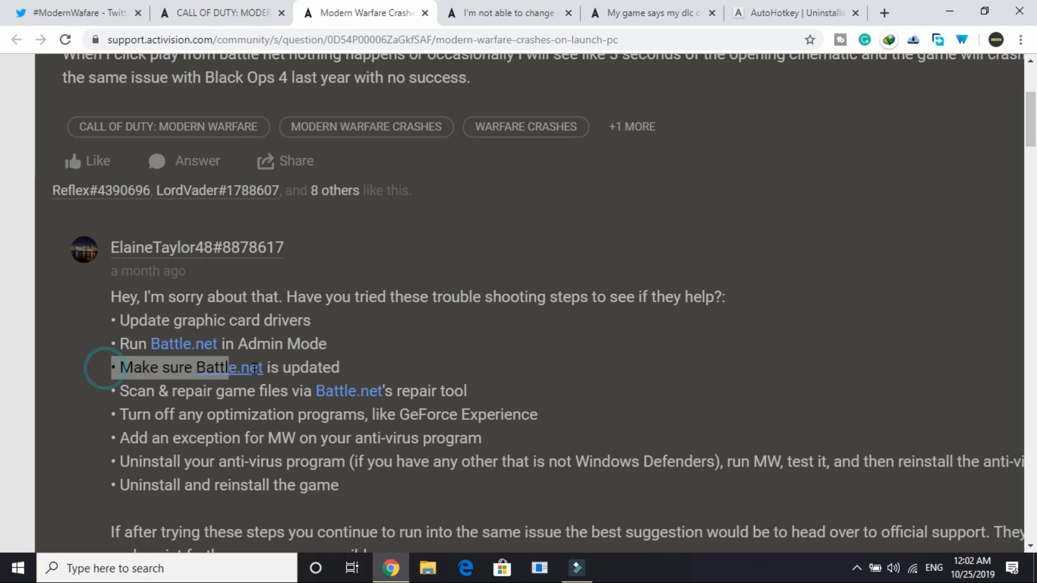
- Highlight 'Make sure Battle.net is updated', then the step about turning off optimization programs like GeForce Experience
left_click_drag(119, 367, 339, 367)
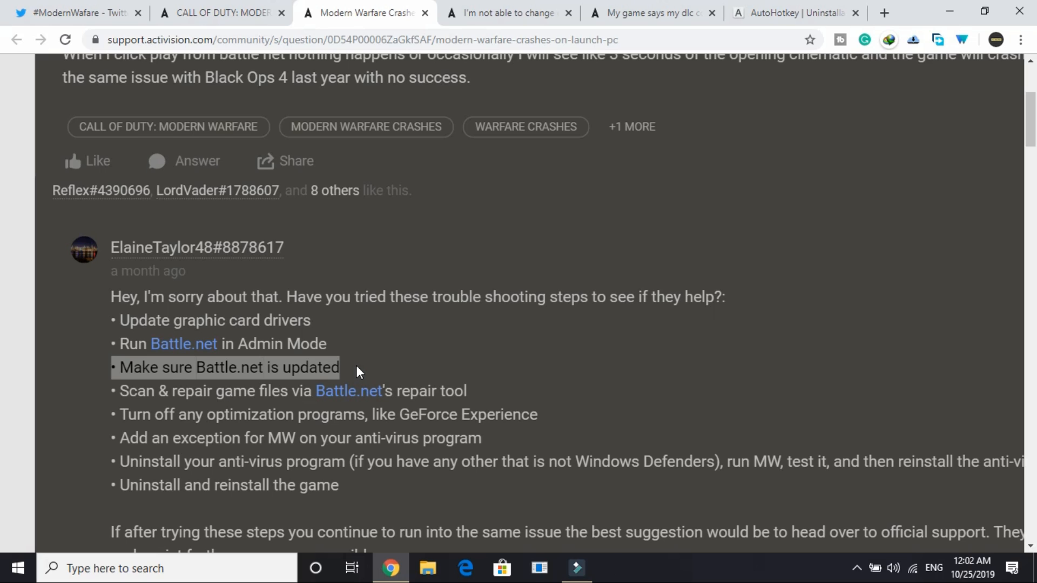
scroll("down", 3)
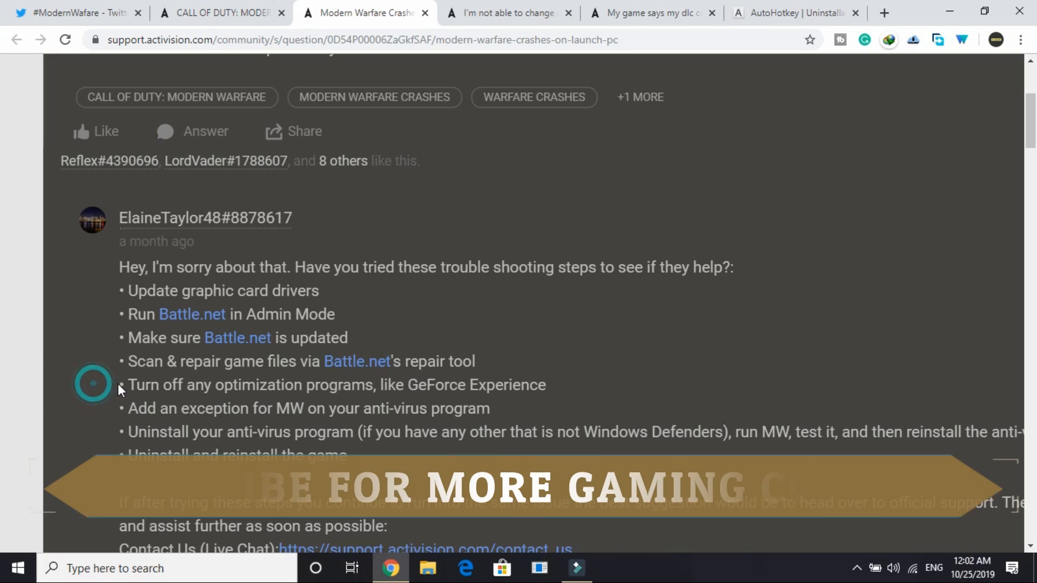
left_click_drag(128, 384, 545, 384)
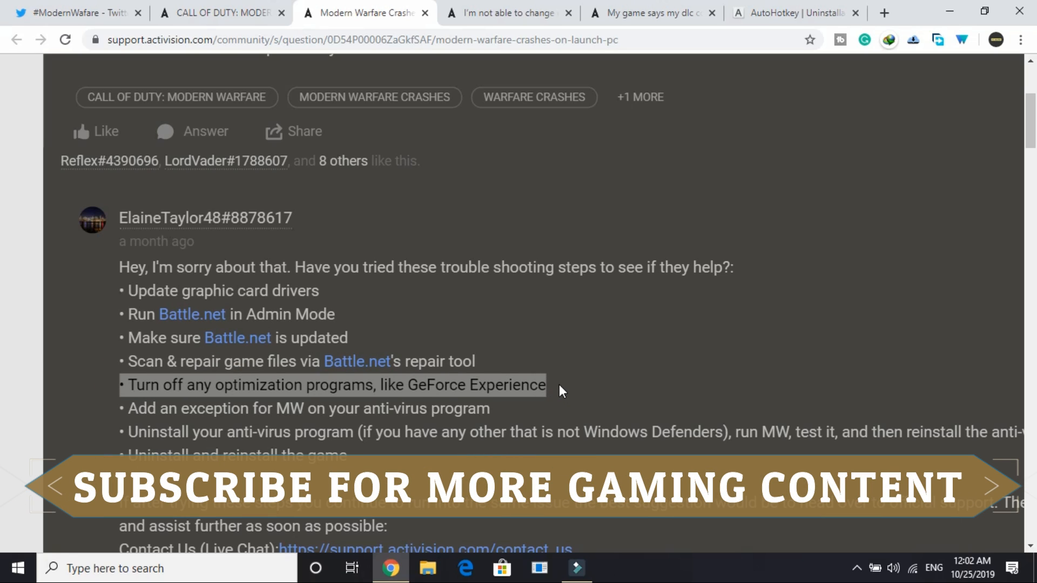
mouse_move(114, 417)
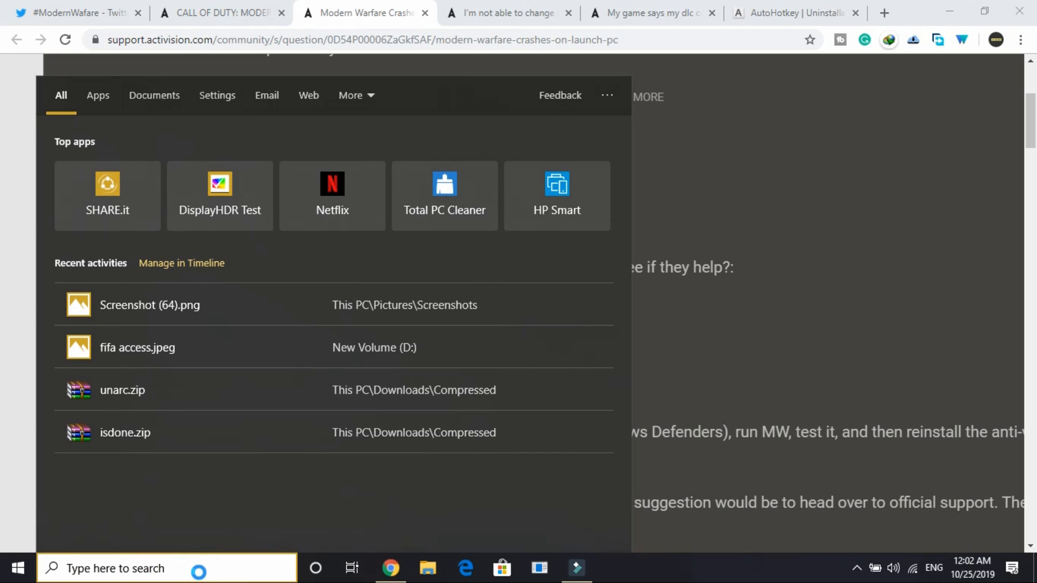
- Search Windows for 'virus', reach Defender's Add or remove exclusions, and dismiss the Select Folder picker
type("virus")
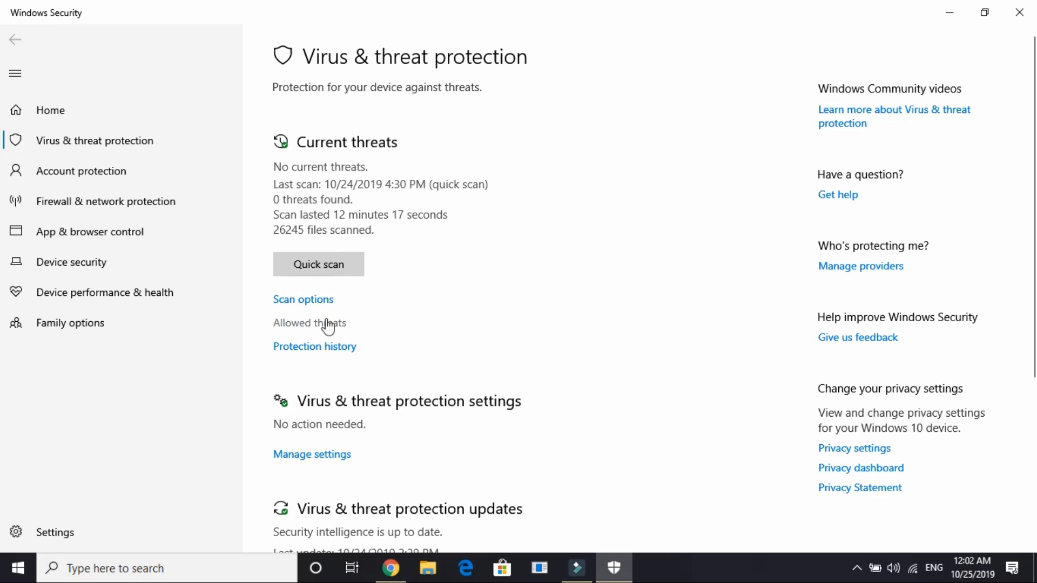
left_click(311, 453)
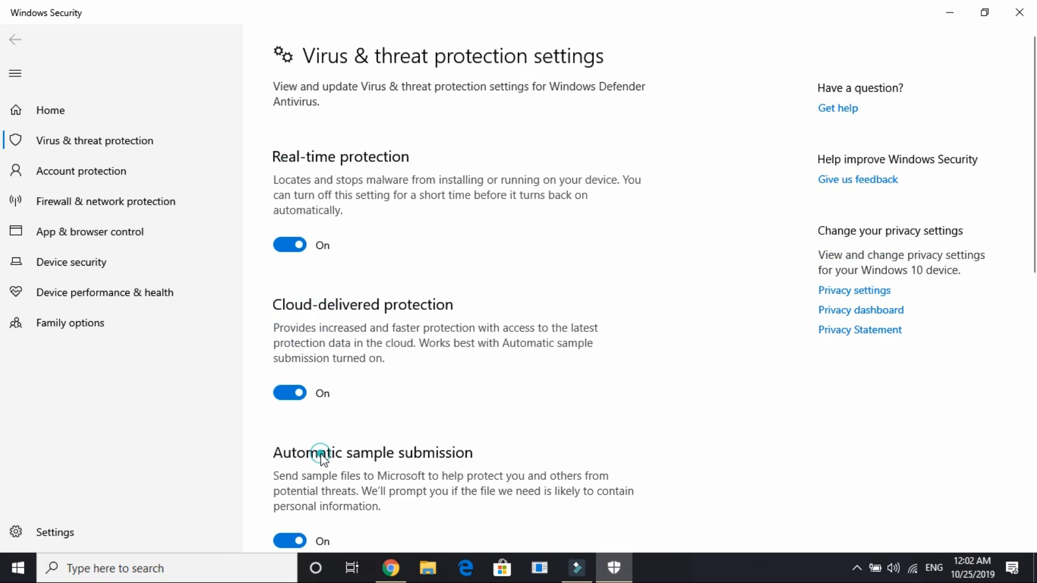
scroll("down", 3)
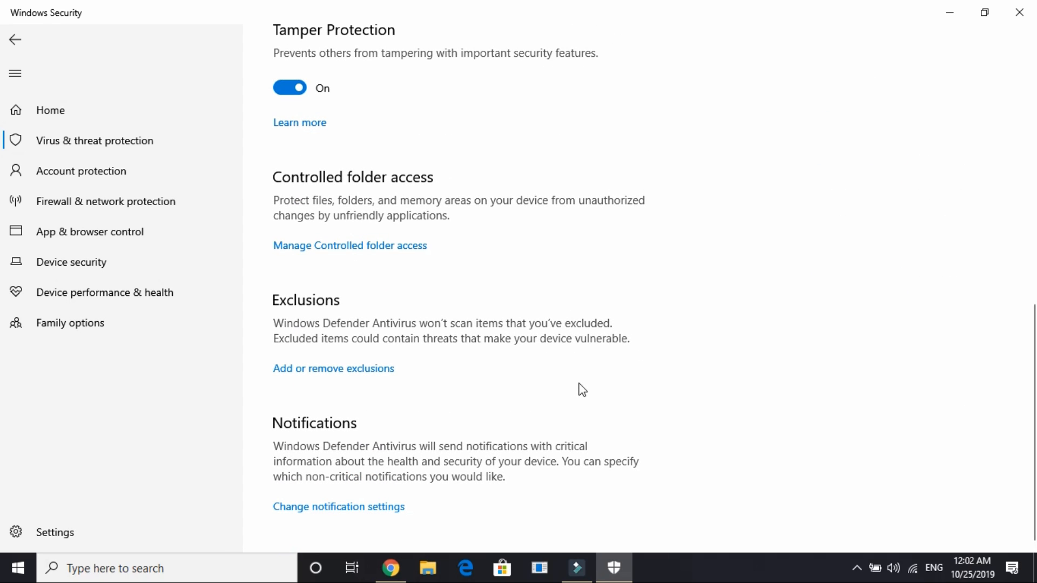
mouse_move(312, 376)
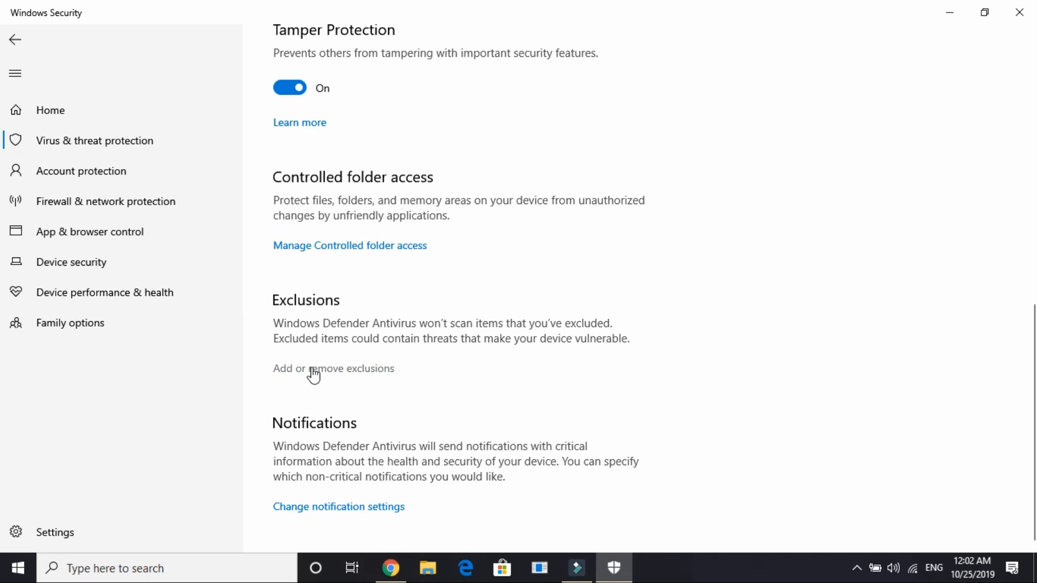
left_click(333, 369)
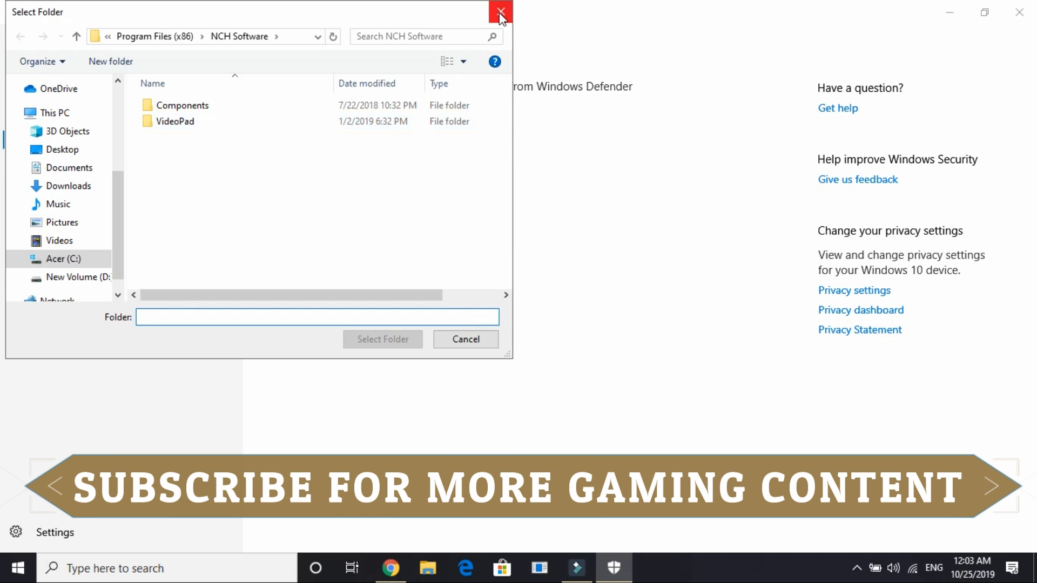
mouse_move(502, 15)
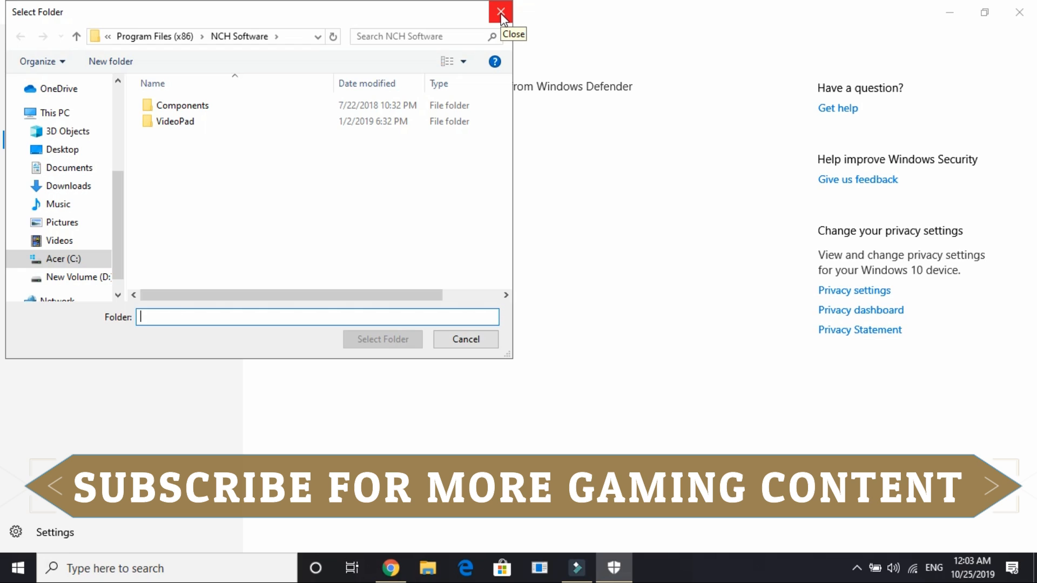
left_click(497, 11)
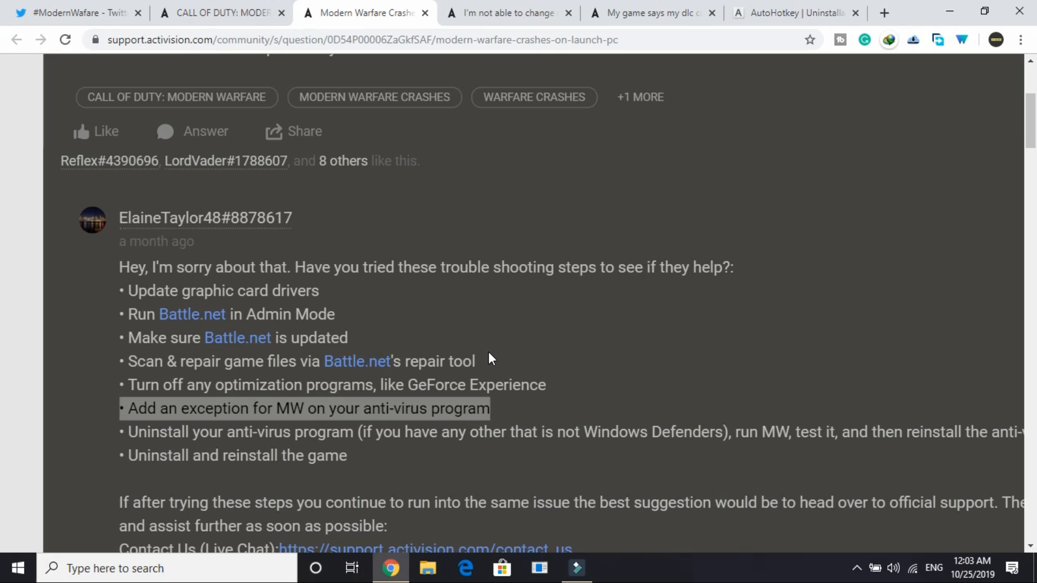
- Highlight 'Uninstall and reinstall the game' and scroll down to the Contact Us and Twitter support links
scroll("down", 3)
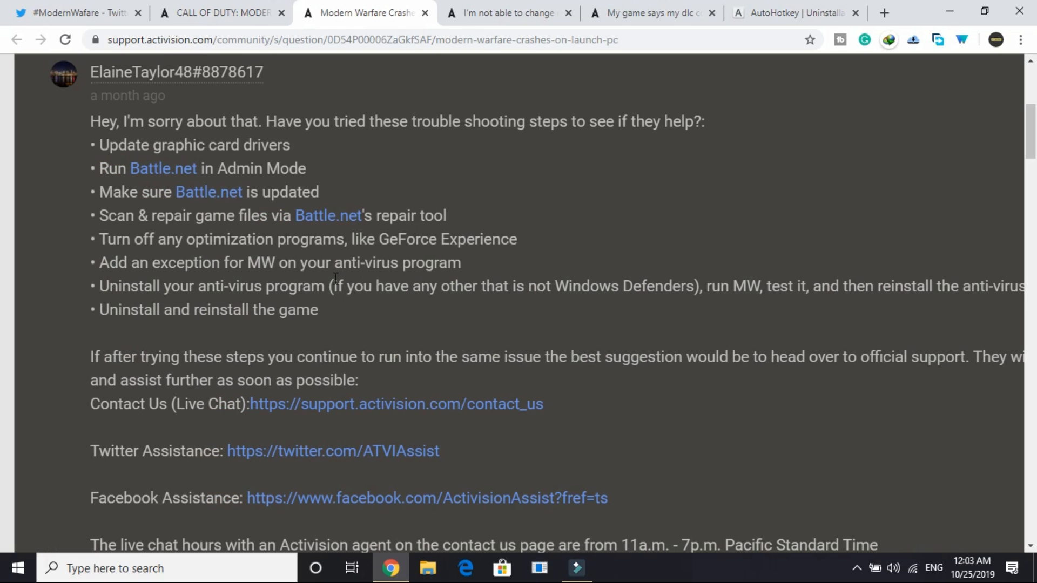
left_click_drag(332, 286, 698, 286)
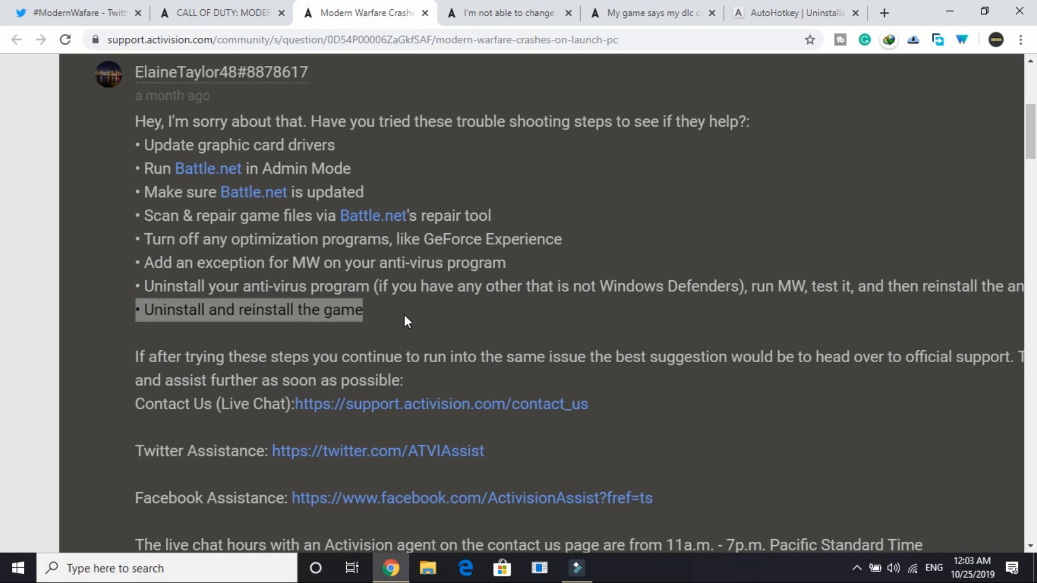
left_click(92, 318)
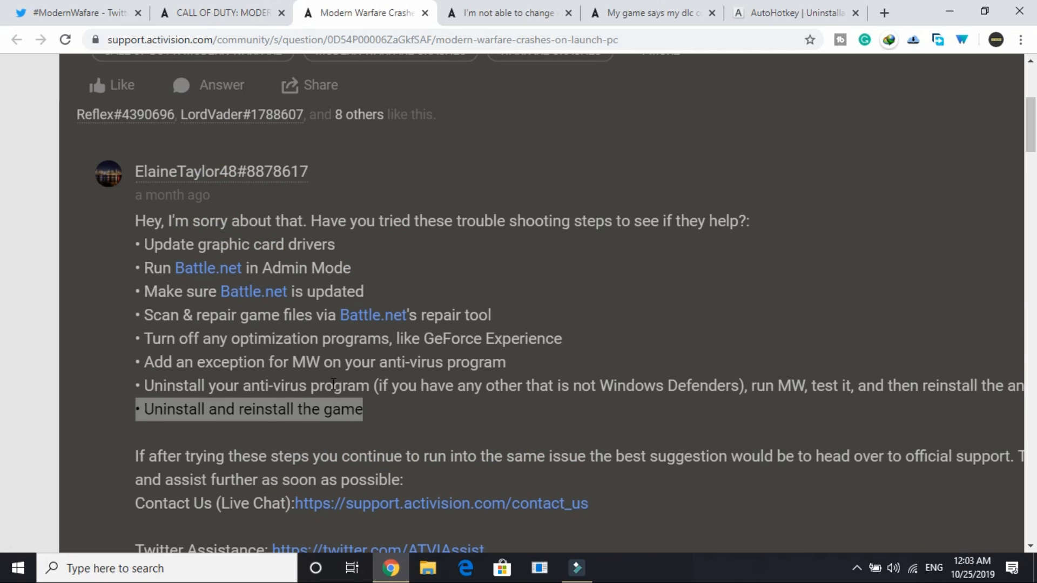
scroll("down", 3)
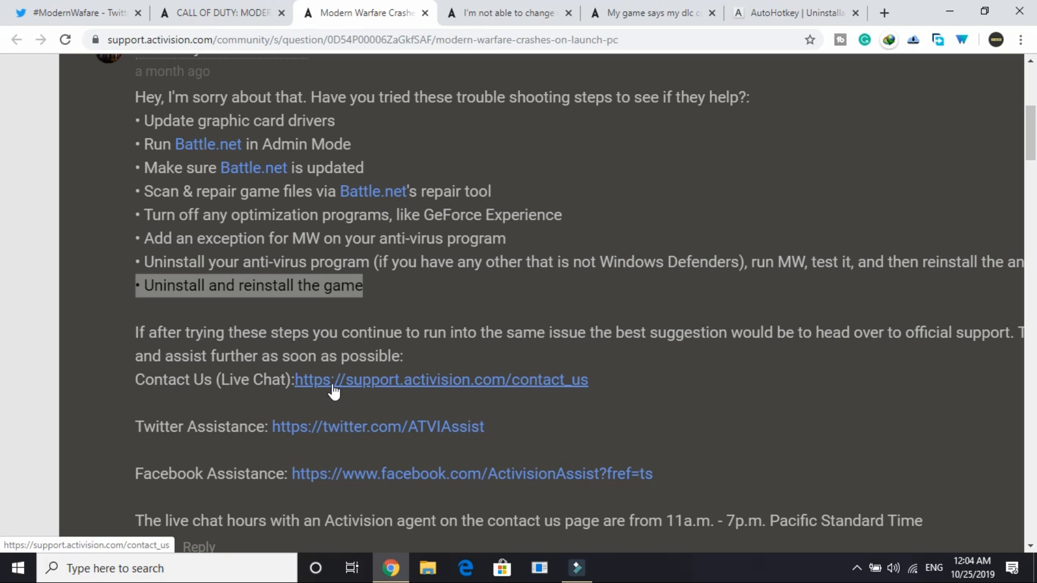
scroll("down", 3)
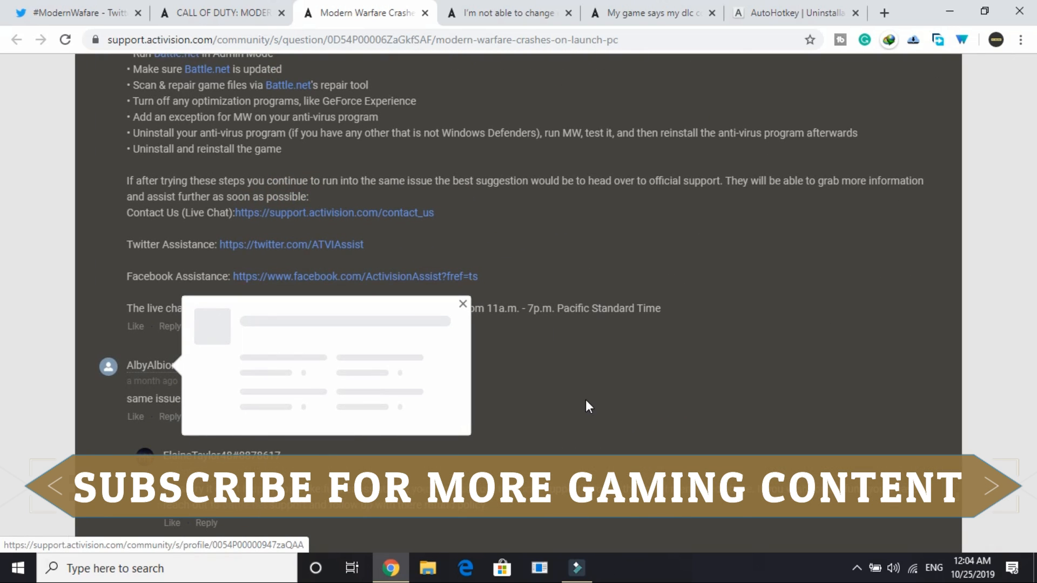
- Scroll the thread down to the replies saying closing AutoHotkey fixed the crashes
scroll("down", 3)
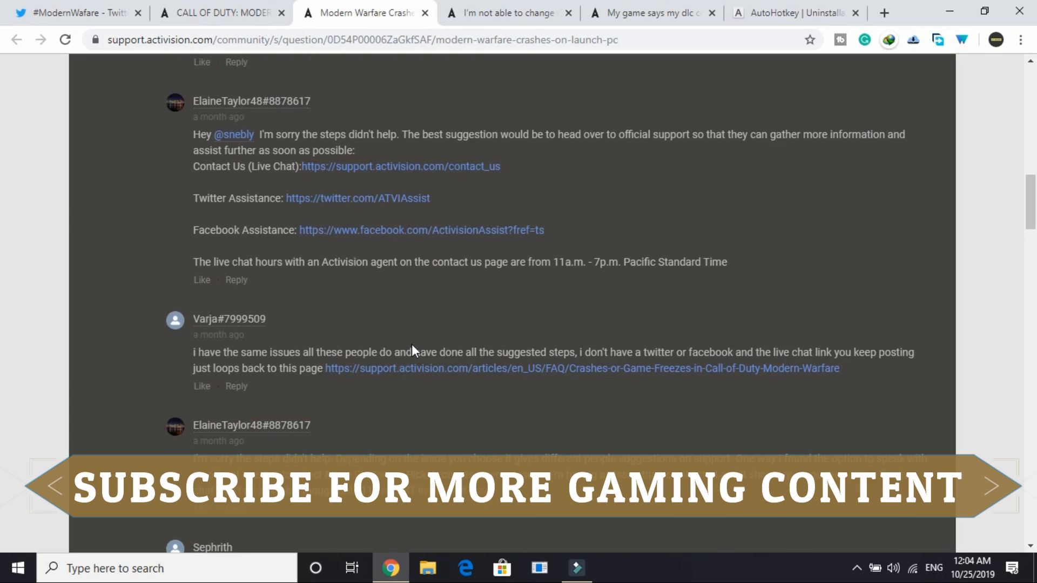
scroll("down", 3)
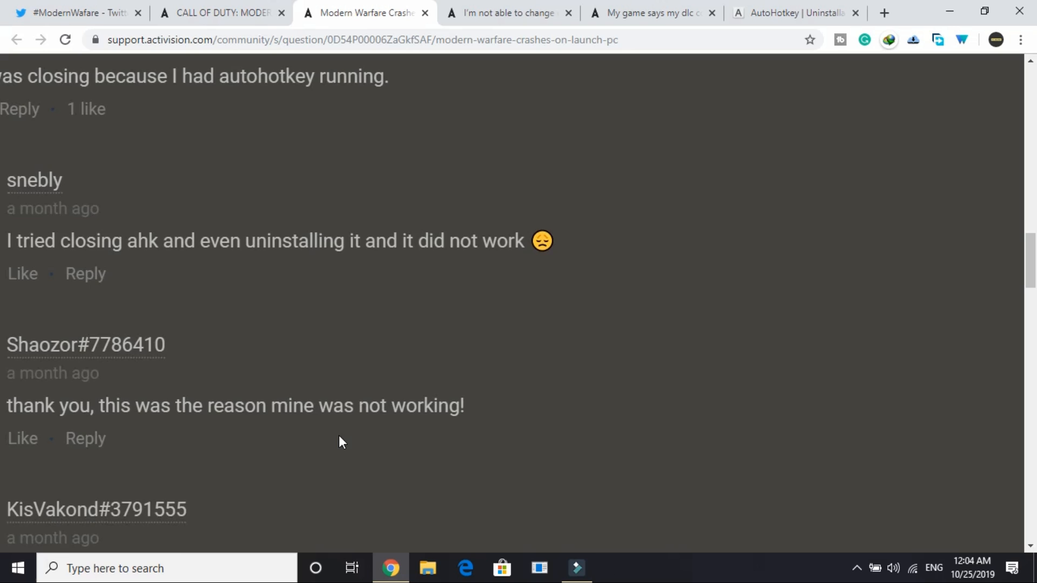
scroll("up", 3)
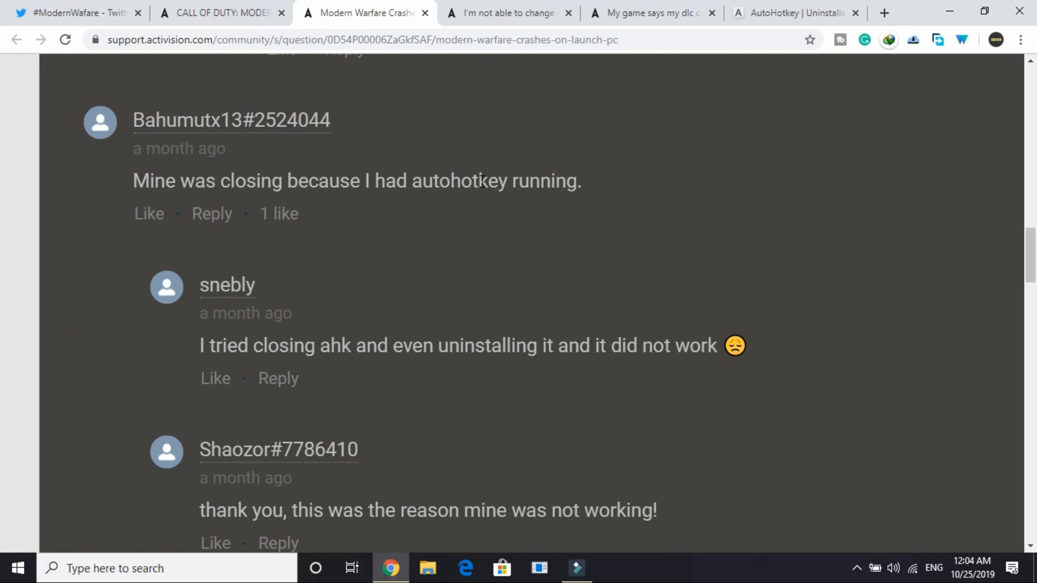
scroll("down", 3)
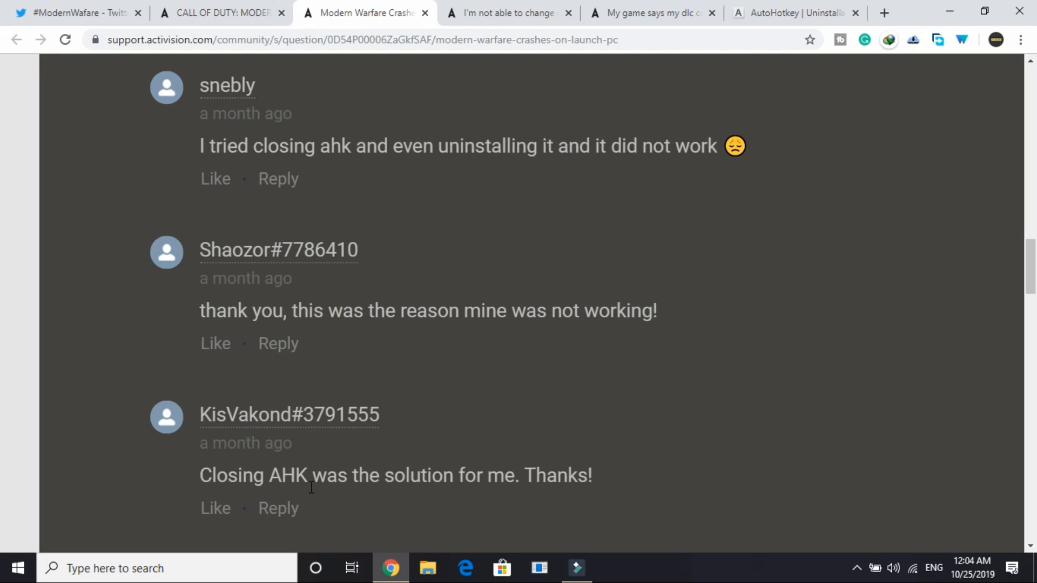
mouse_move(630, 479)
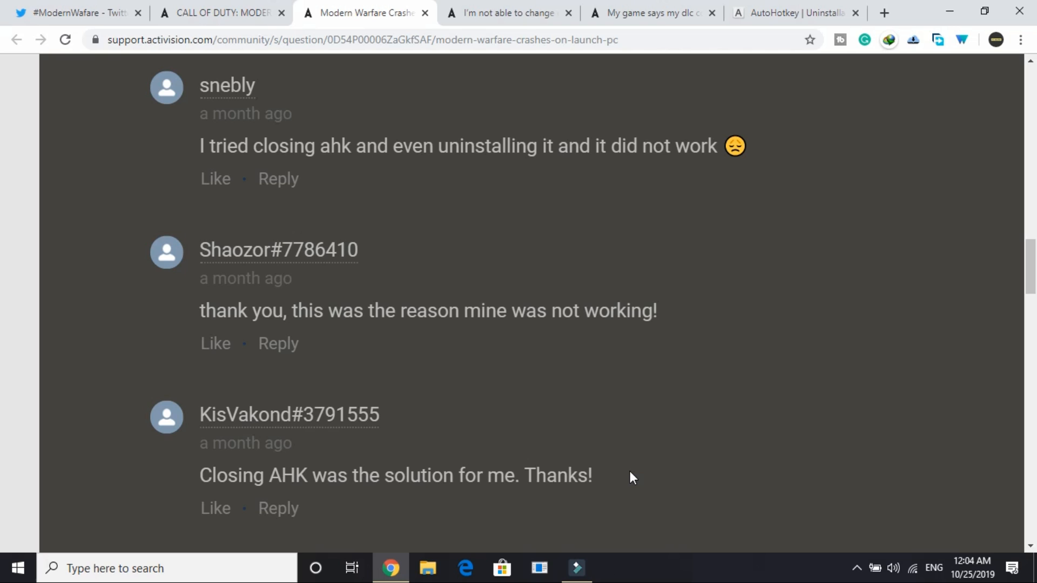
mouse_move(440, 440)
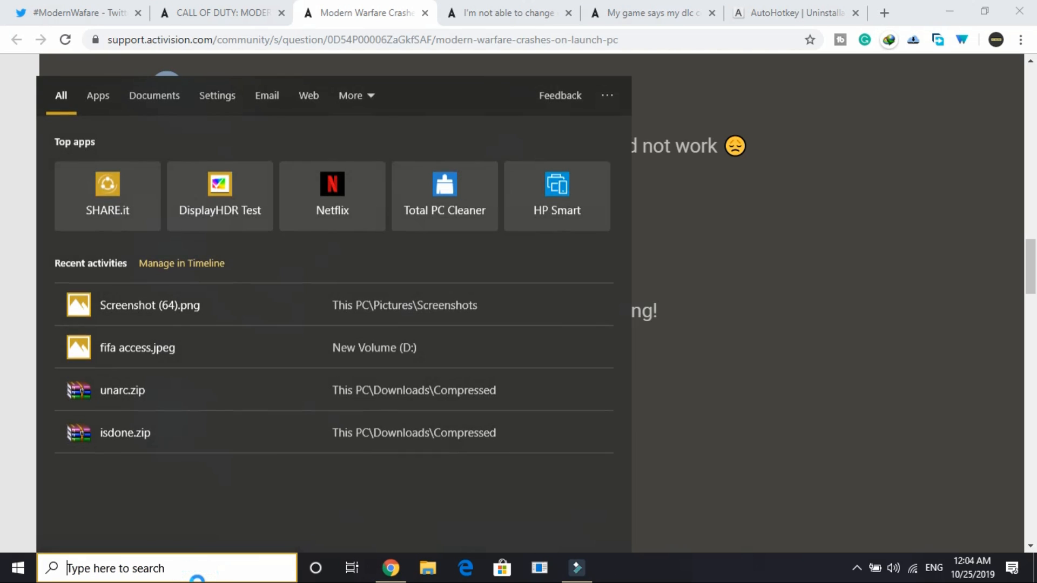
- Search Windows for 'add or remove programs', browse the Apps & features list, and return to the Chrome thread
type("add or r")
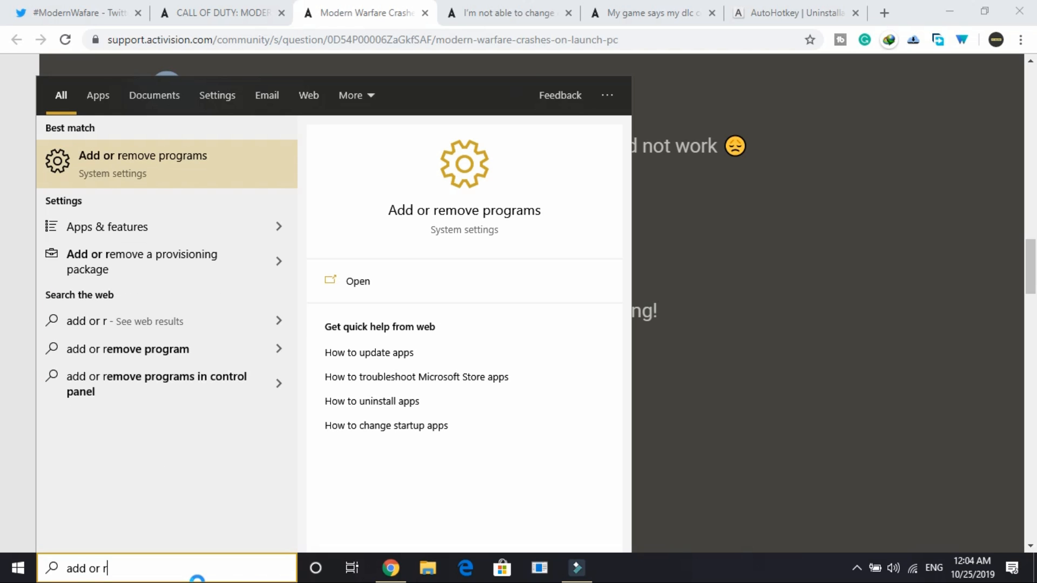
left_click(142, 164)
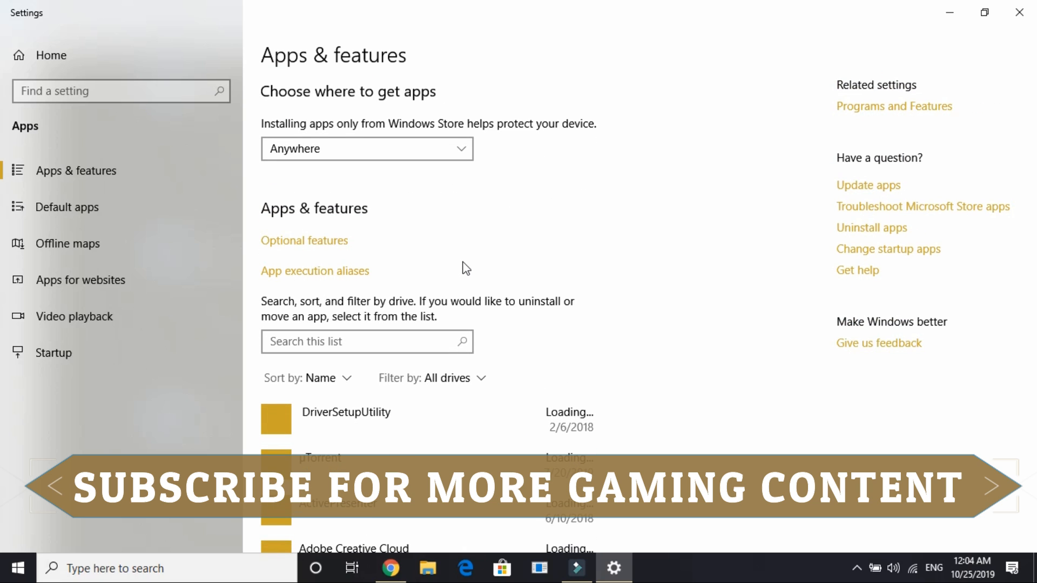
scroll("down", 3)
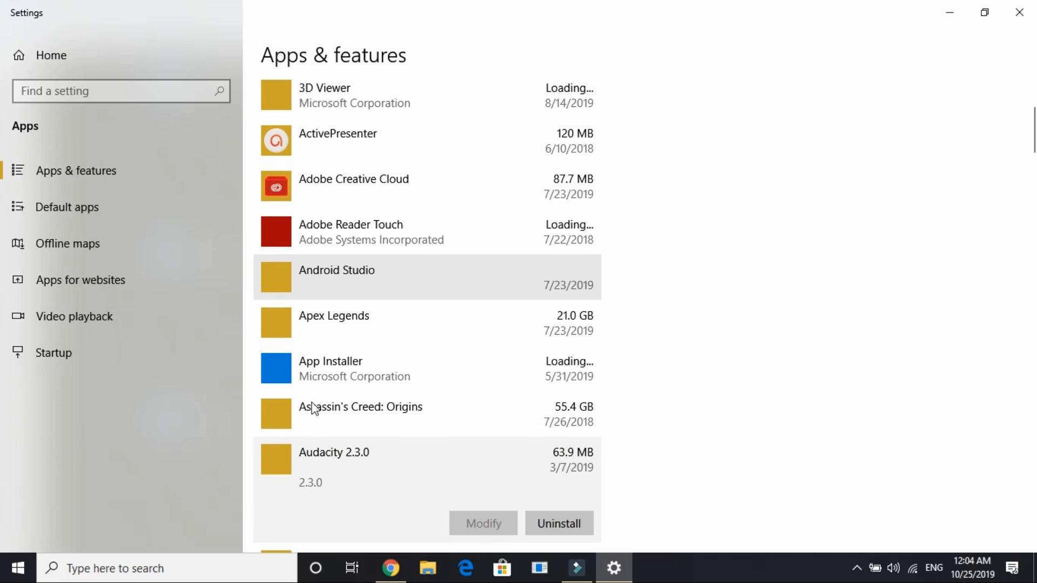
scroll("down", 3)
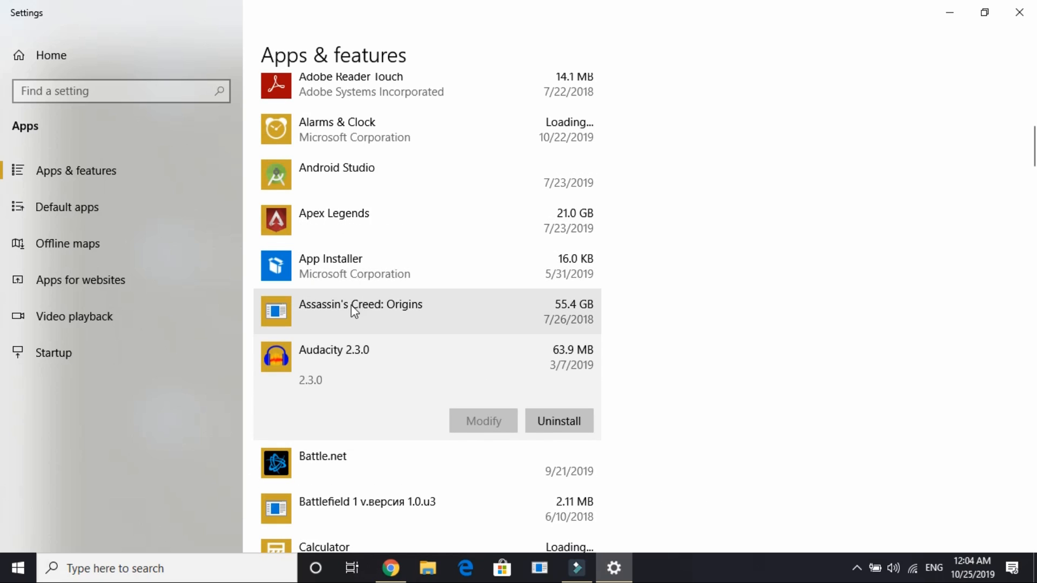
left_click(390, 568)
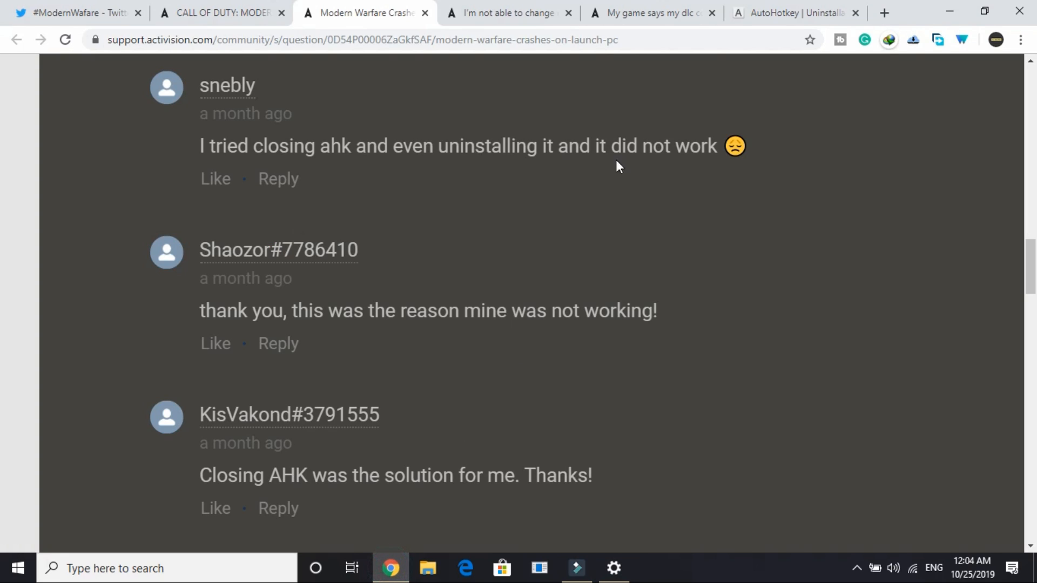
left_click(793, 13)
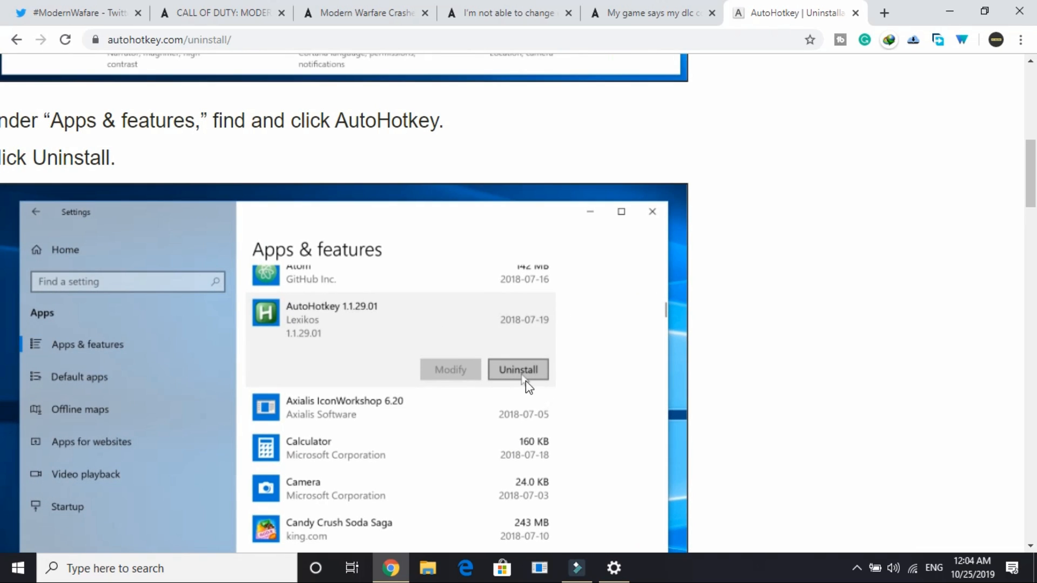
left_click(518, 369)
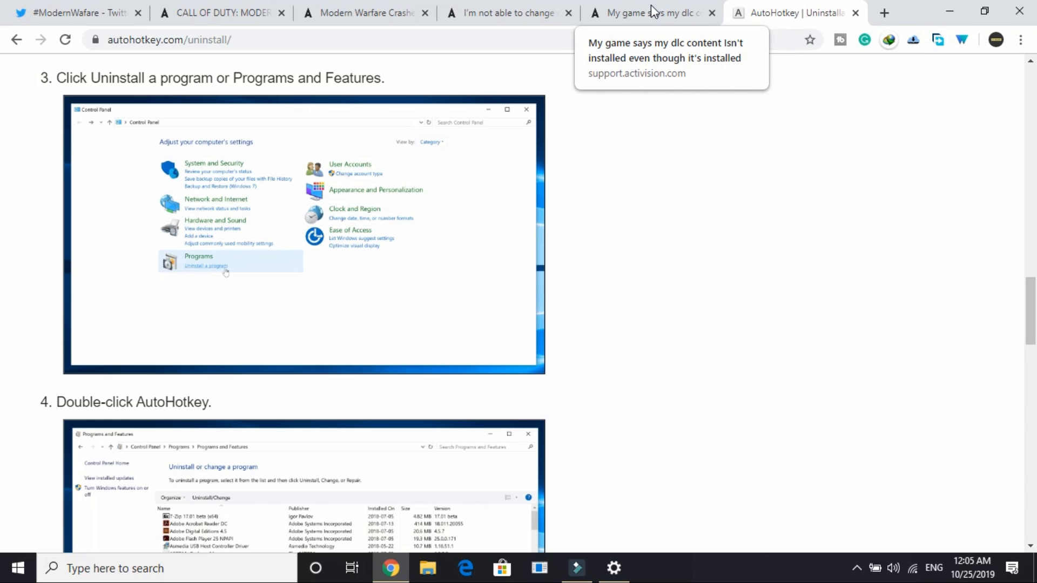
left_click(363, 13)
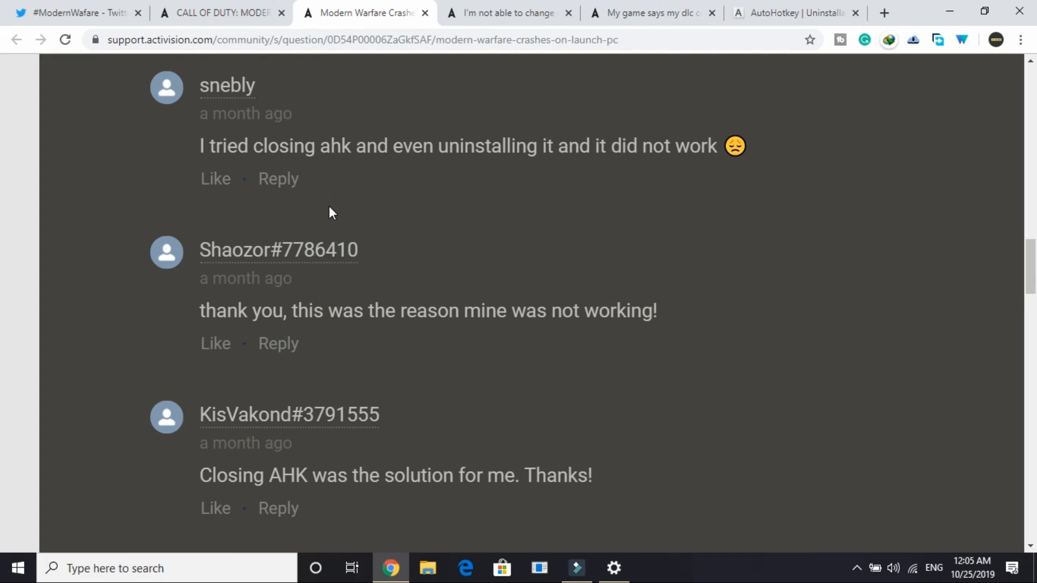
- Scroll to APBHijack's reply and highlight its advice about closing On Screen Display overlays like GPU Tweak 2 OSD
scroll("down", 3)
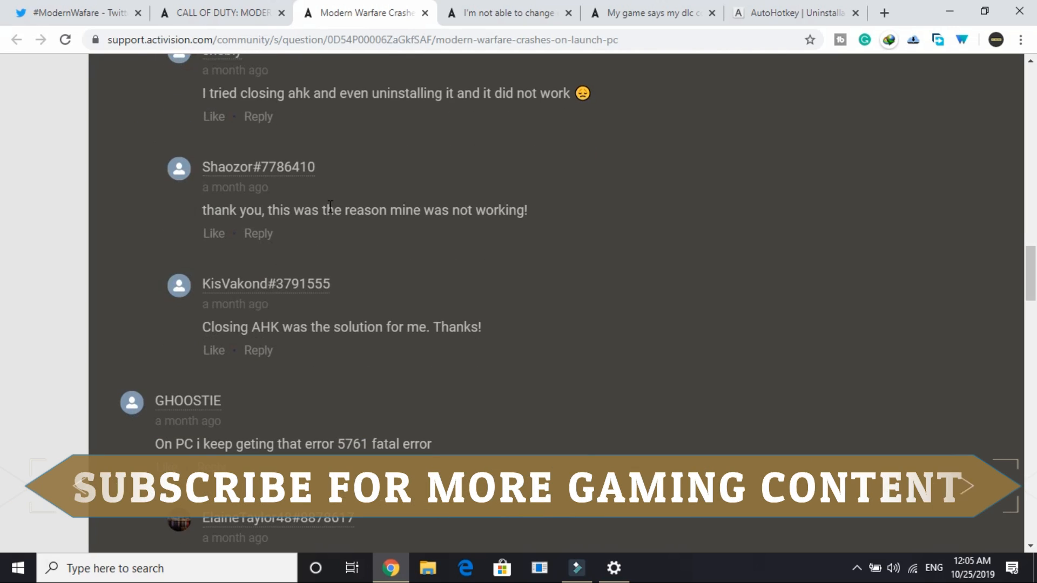
scroll("down", 3)
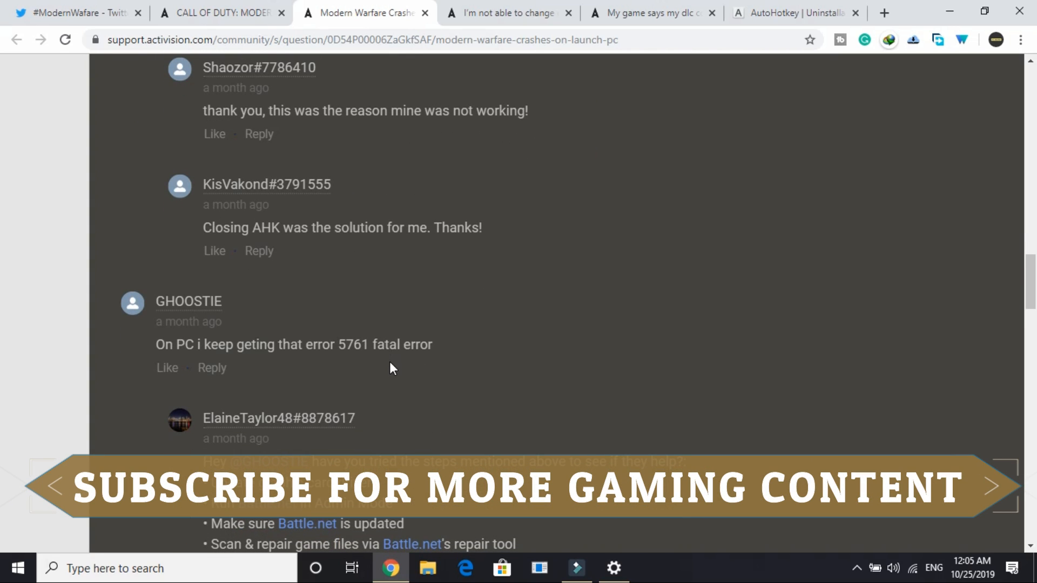
scroll("down", 3)
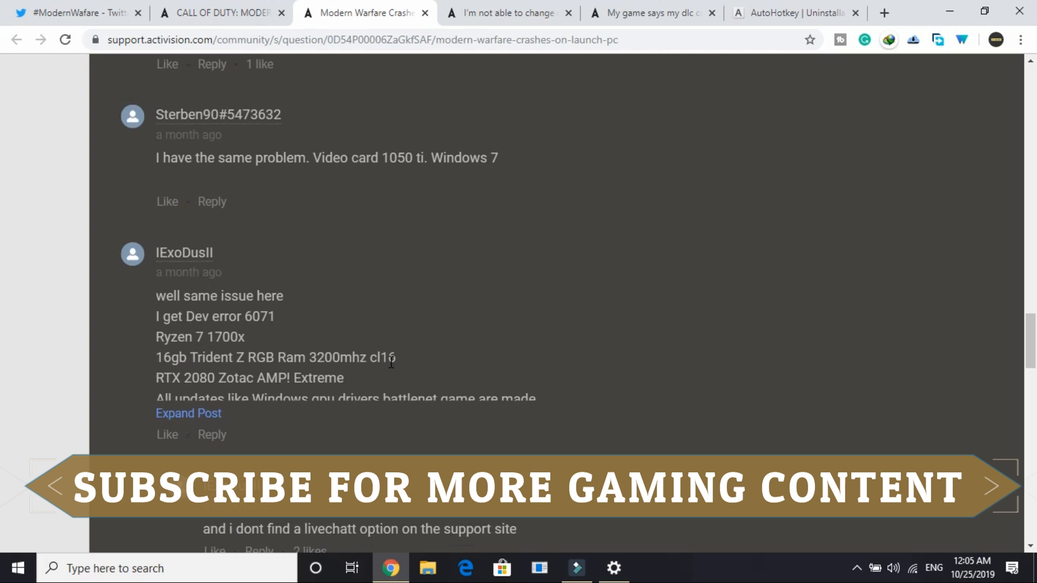
scroll("down", 3)
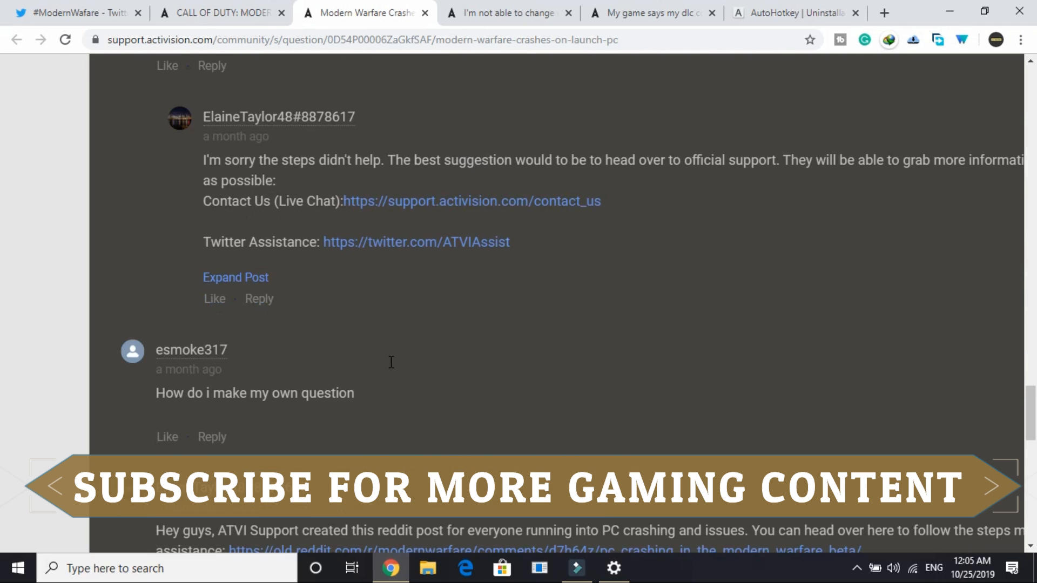
scroll("down", 3)
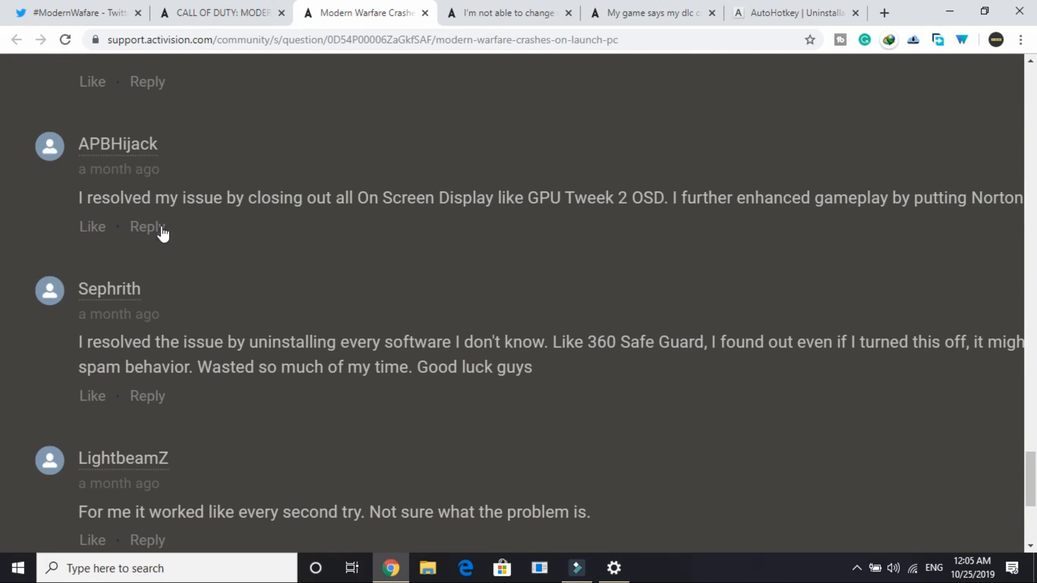
left_click_drag(87, 197, 402, 197)
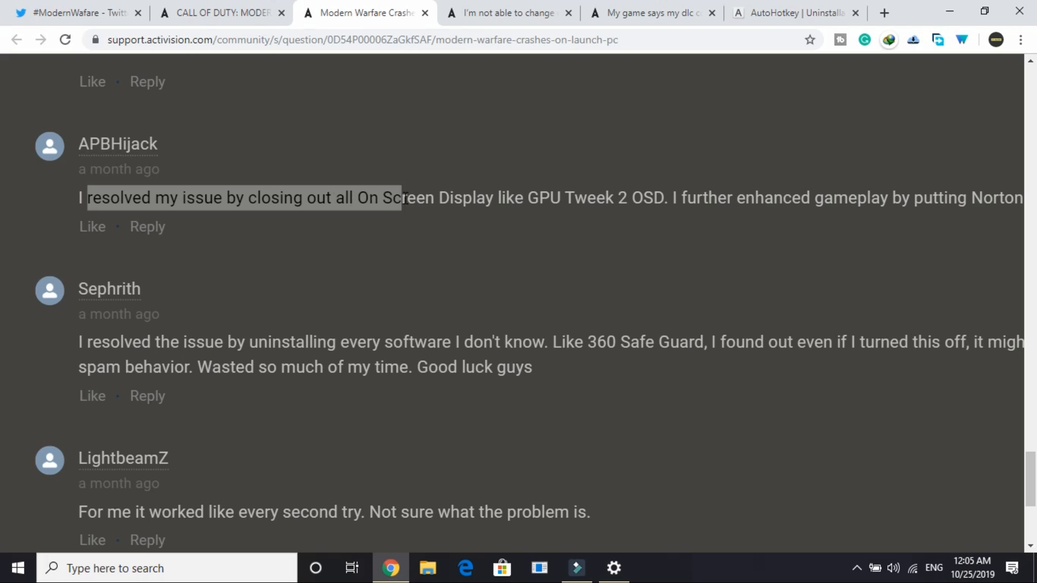
left_click_drag(400, 198, 539, 198)
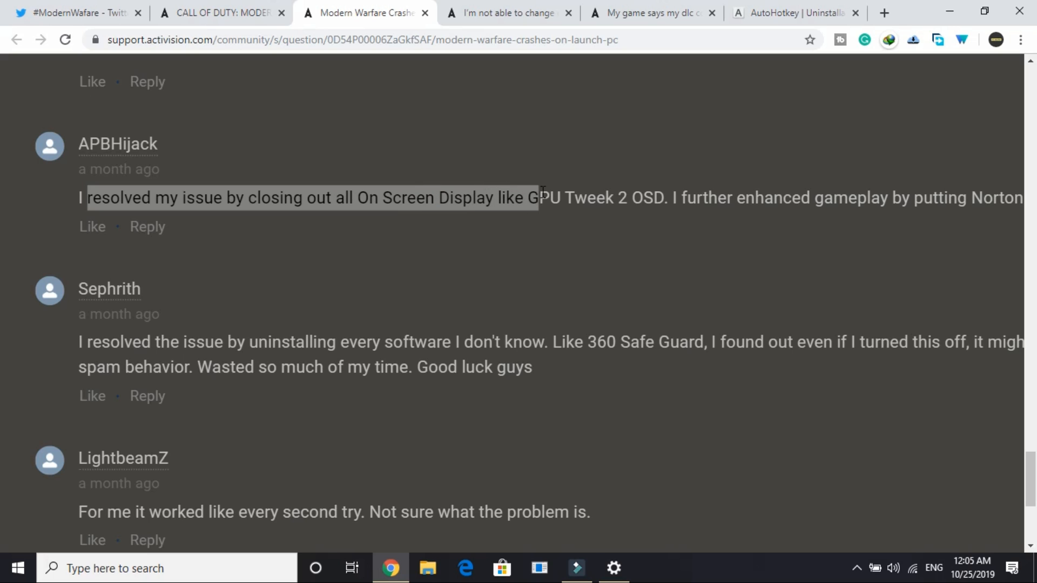
scroll("right", 3)
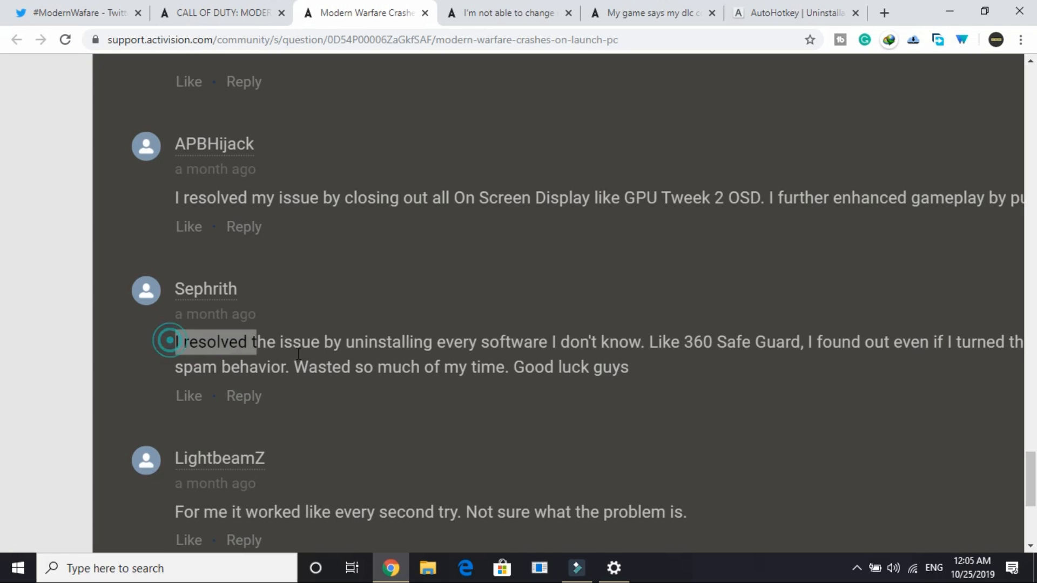
- Highlight Sephrith's reply about uninstalling unknown software like 360 Safe Guard and scroll right to read it all
left_click_drag(173, 342, 628, 367)
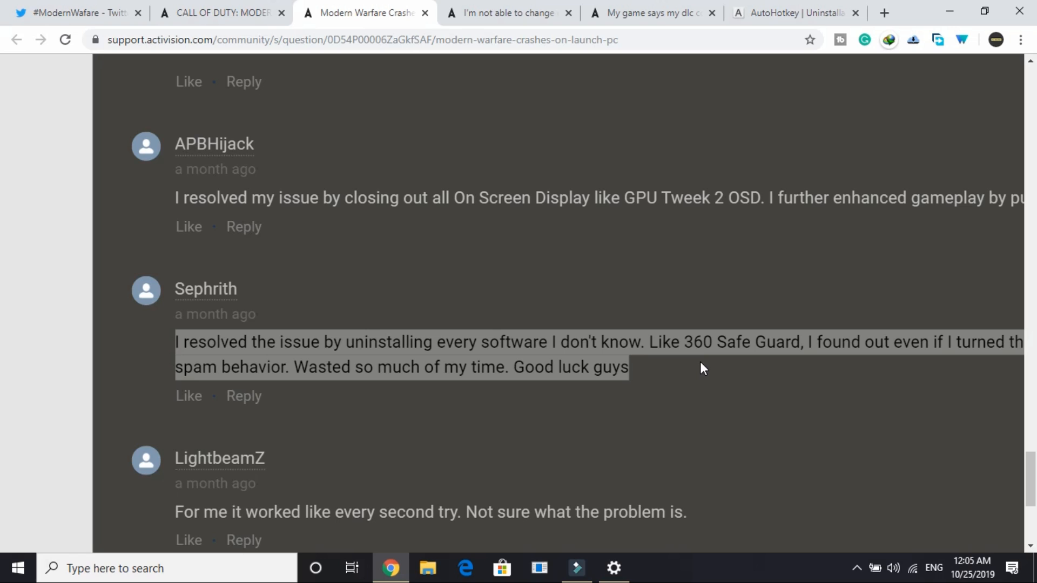
scroll("right", 3)
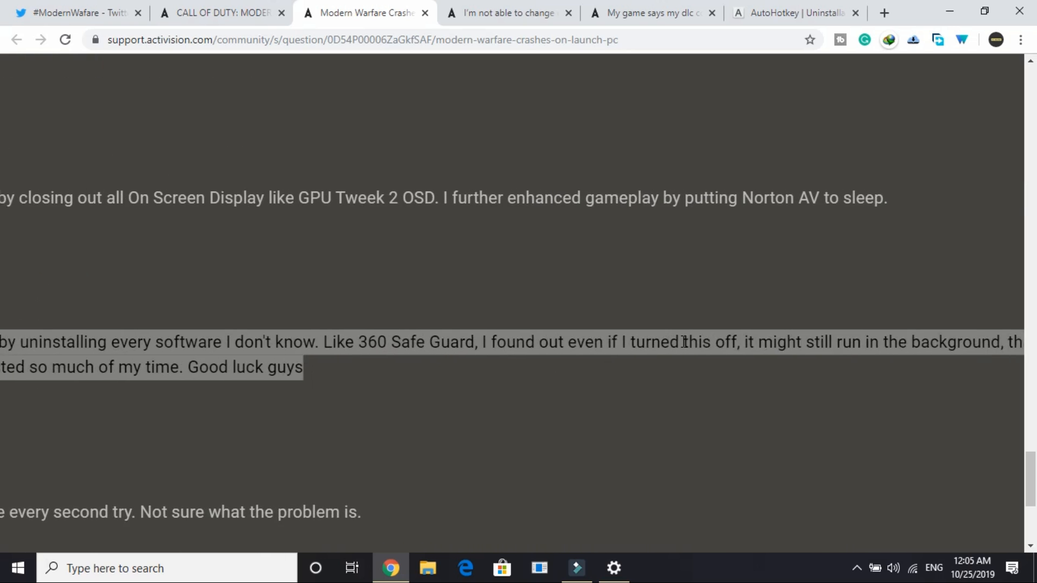
scroll("right", 3)
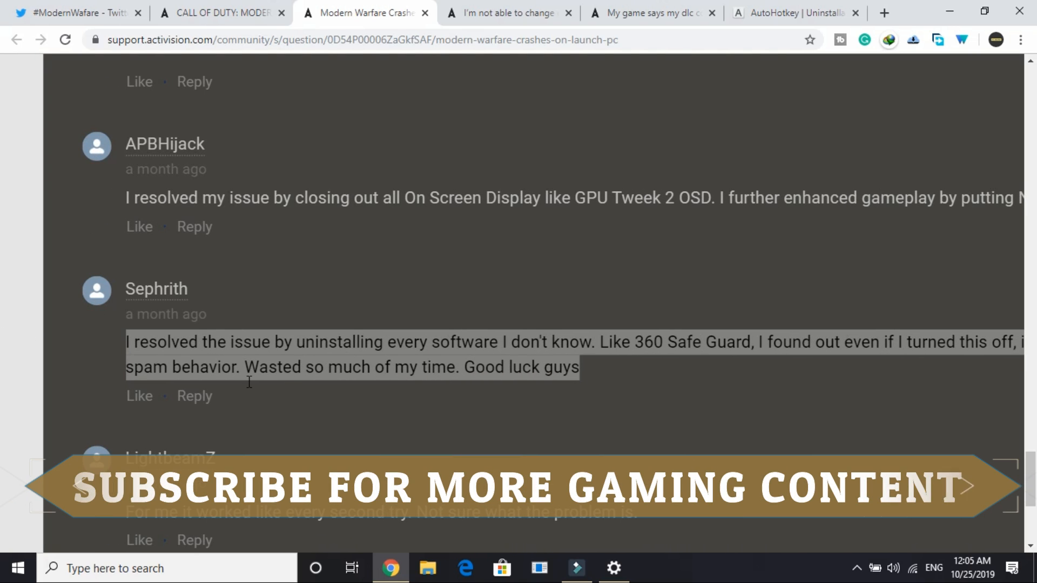
mouse_move(638, 364)
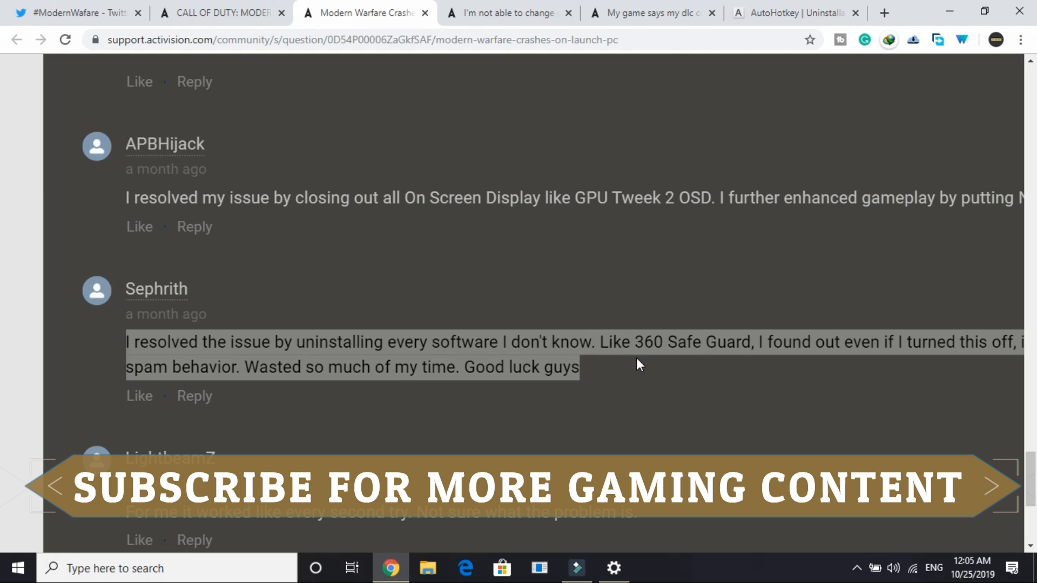
mouse_move(711, 370)
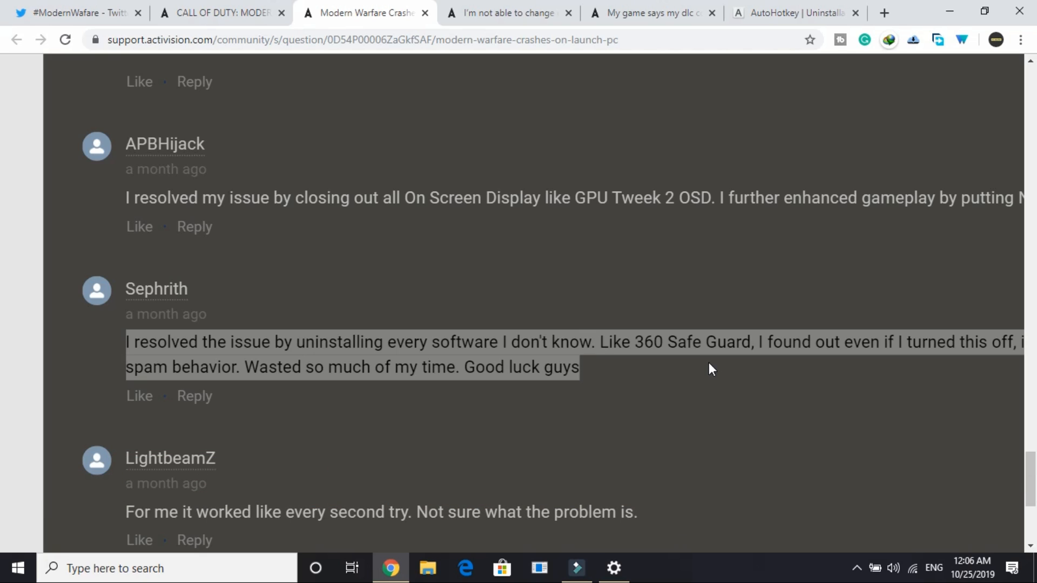
- Scroll the Activision crash thread back up to the original question at the top
scroll("up", 3)
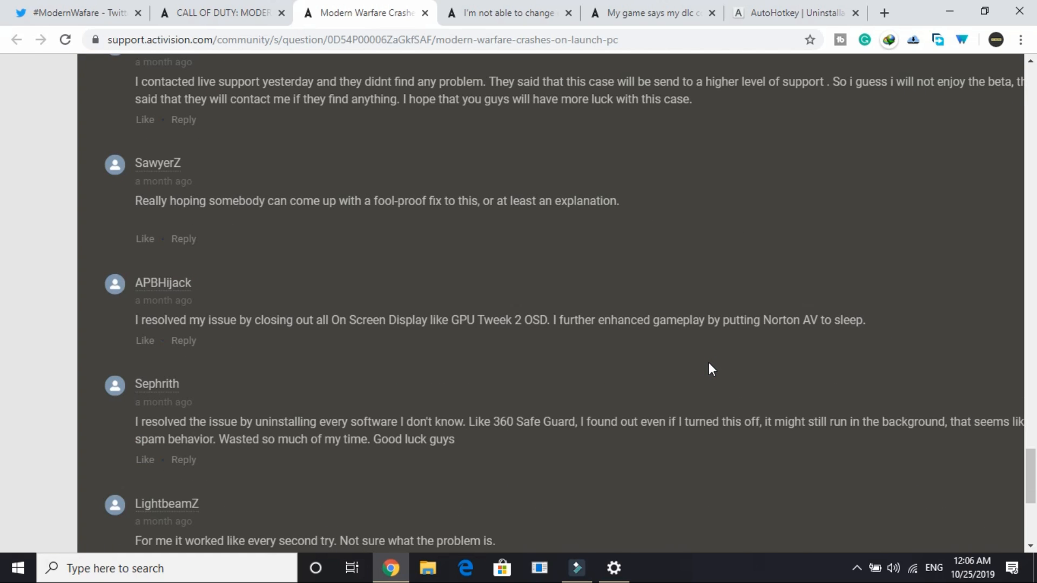
scroll("down", 3)
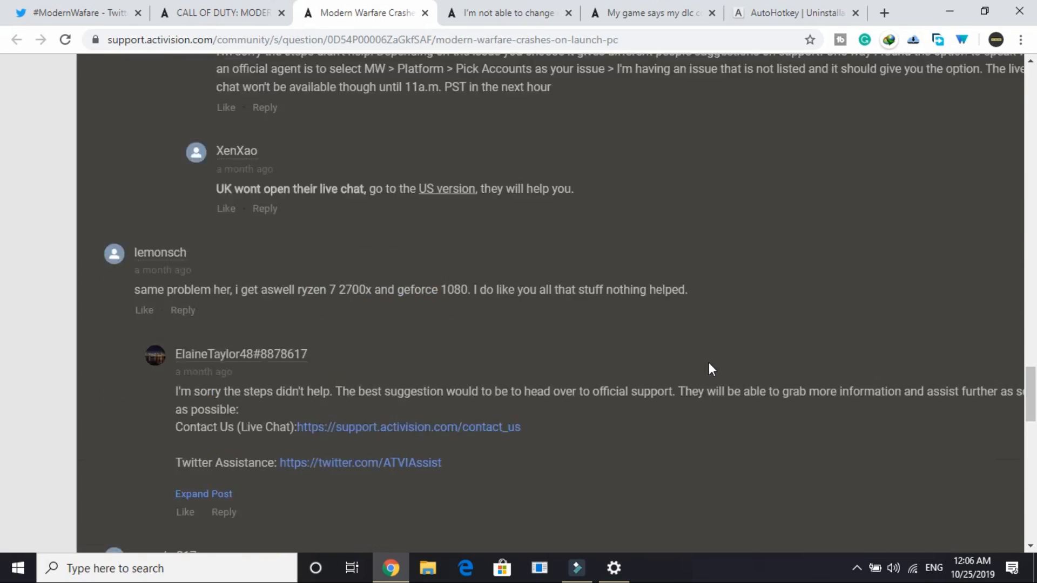
scroll("up", 3)
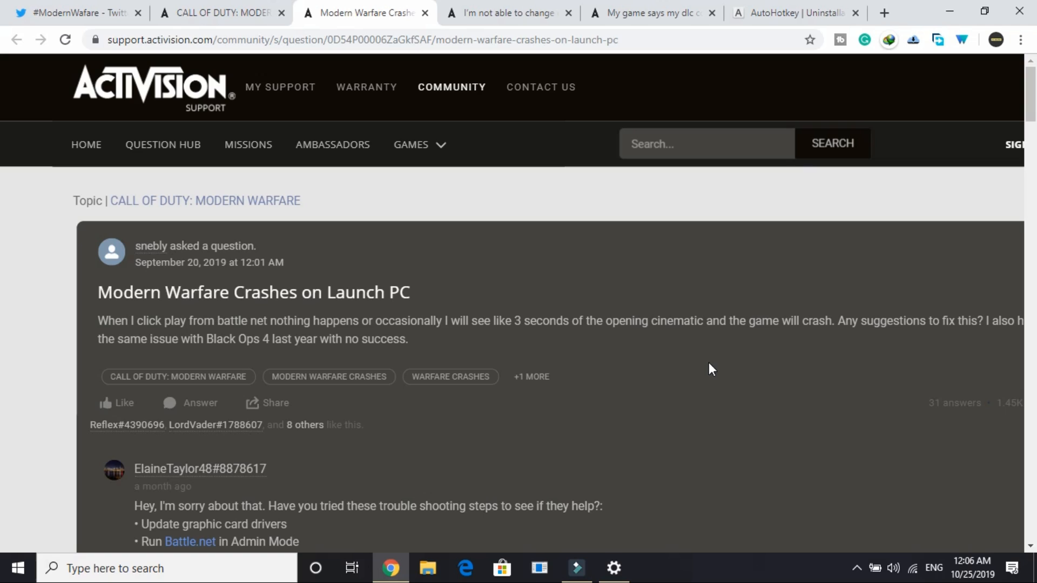